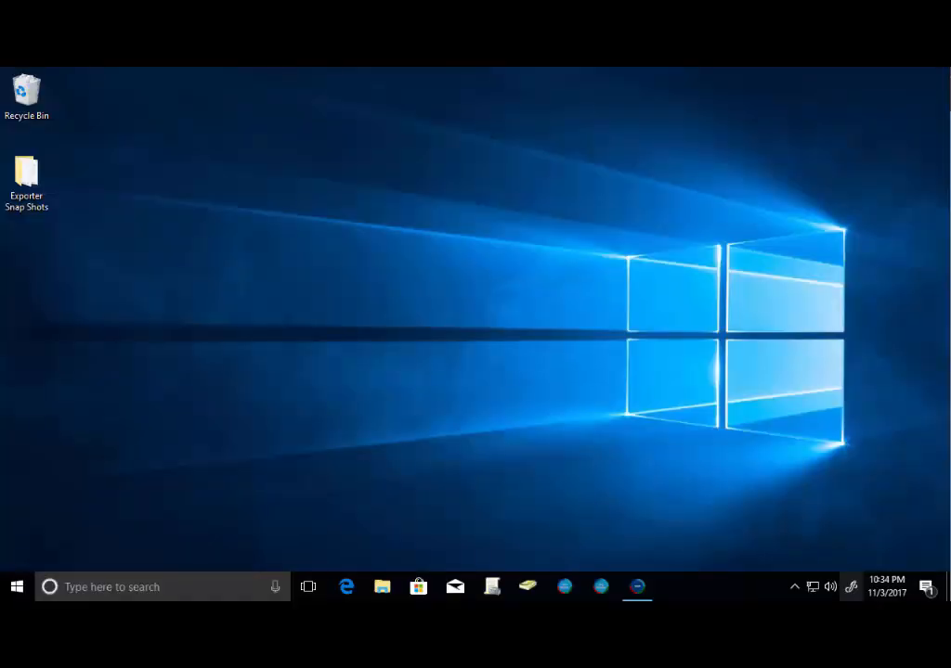
{"action": "mouse_move", "coordinate": [742, 464]}
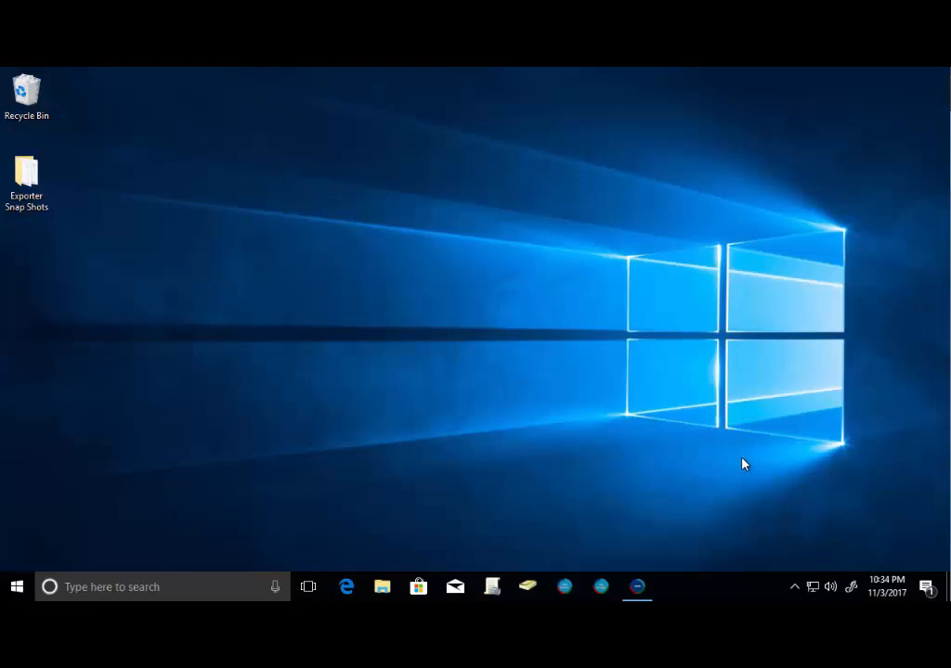
Step: Launch SDM Software GPO Migrator from the taskbar
{"action": "left_click", "coordinate": [637, 587]}
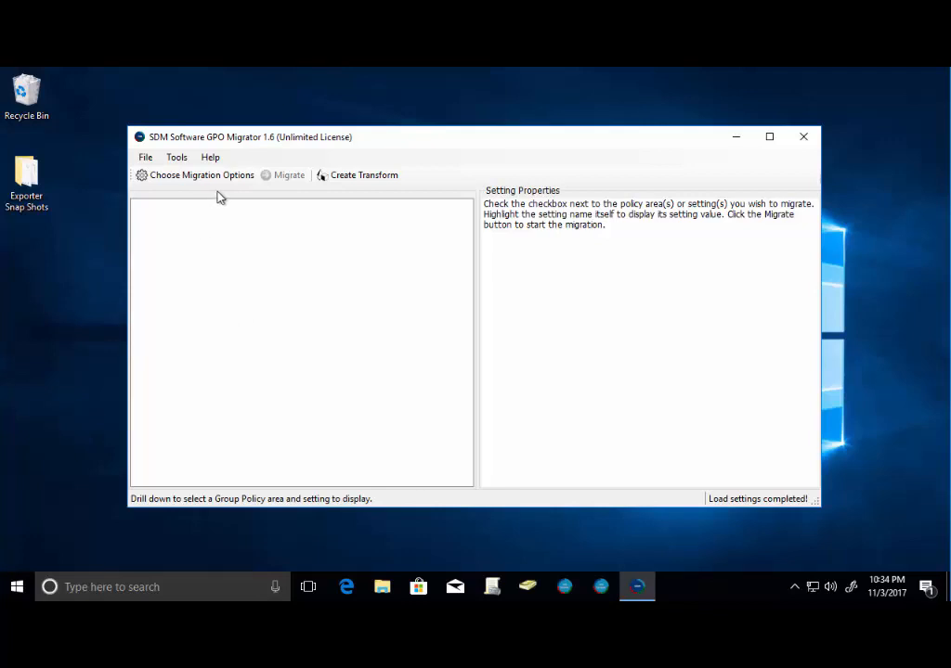
Step: Bring up the Migration Type dialog with Migrate To GPO from GPO selected
{"action": "left_click", "coordinate": [201, 175]}
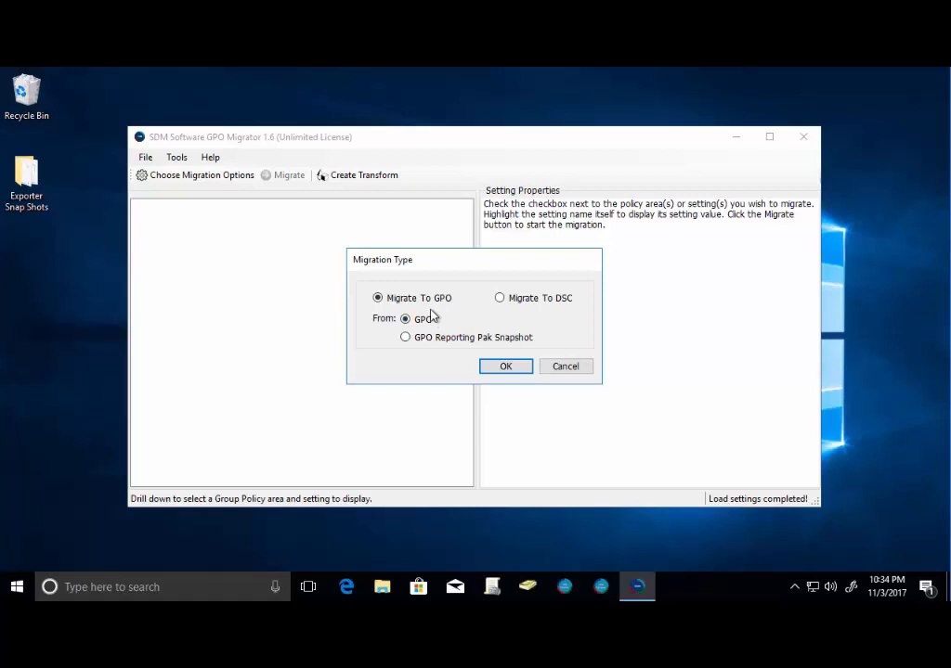
{"action": "mouse_move", "coordinate": [500, 297]}
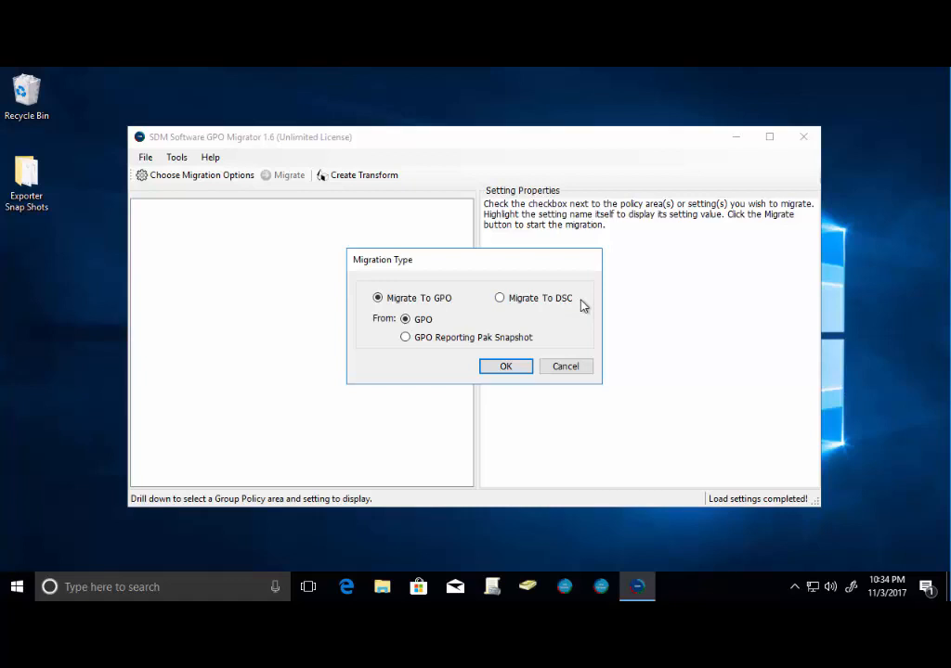
{"action": "mouse_move", "coordinate": [446, 338]}
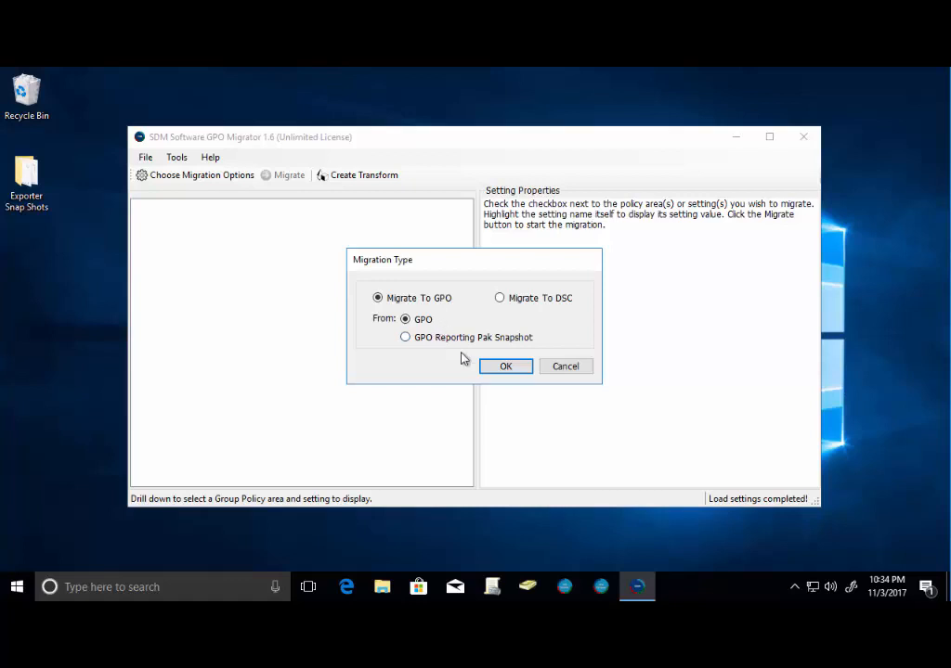
Step: Accept GPO-to-GPO migration, filter the source list by 'password' and select Password Settings
{"action": "left_click", "coordinate": [505, 366]}
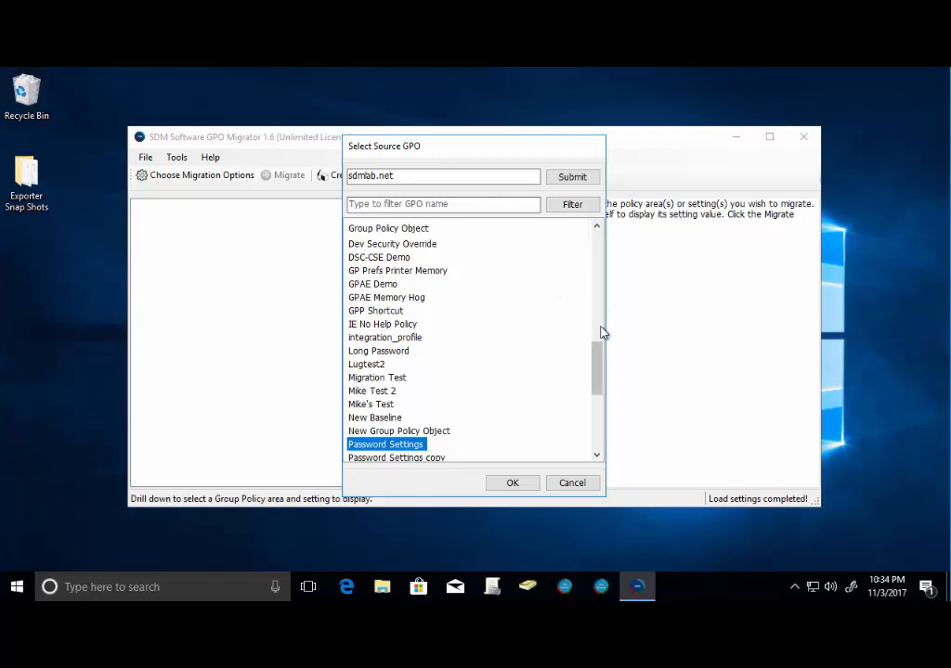
{"action": "scroll", "scroll_direction": "down", "scroll_amount": 3}
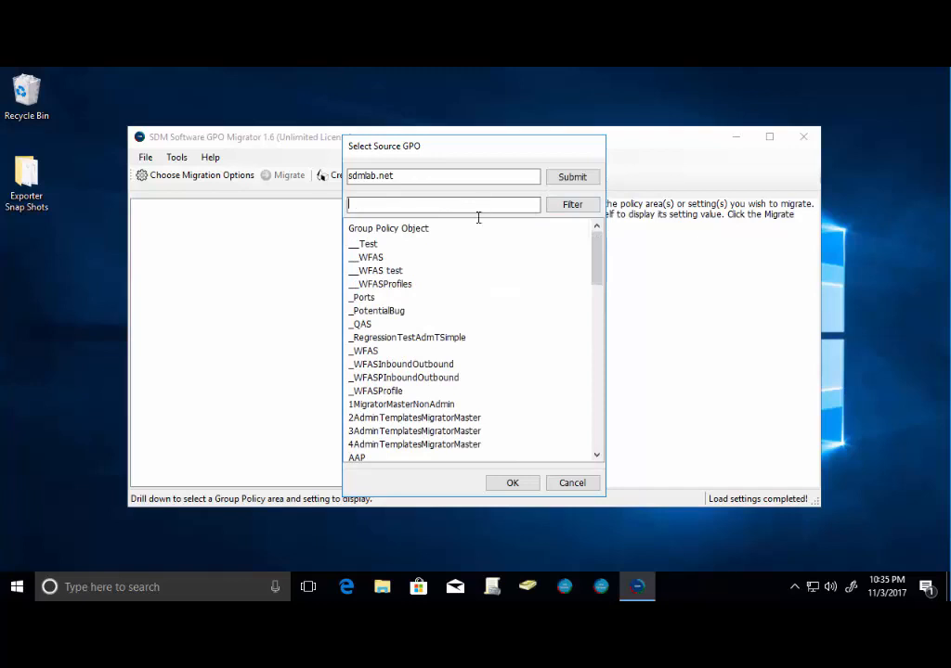
{"action": "type", "text": "passow"}
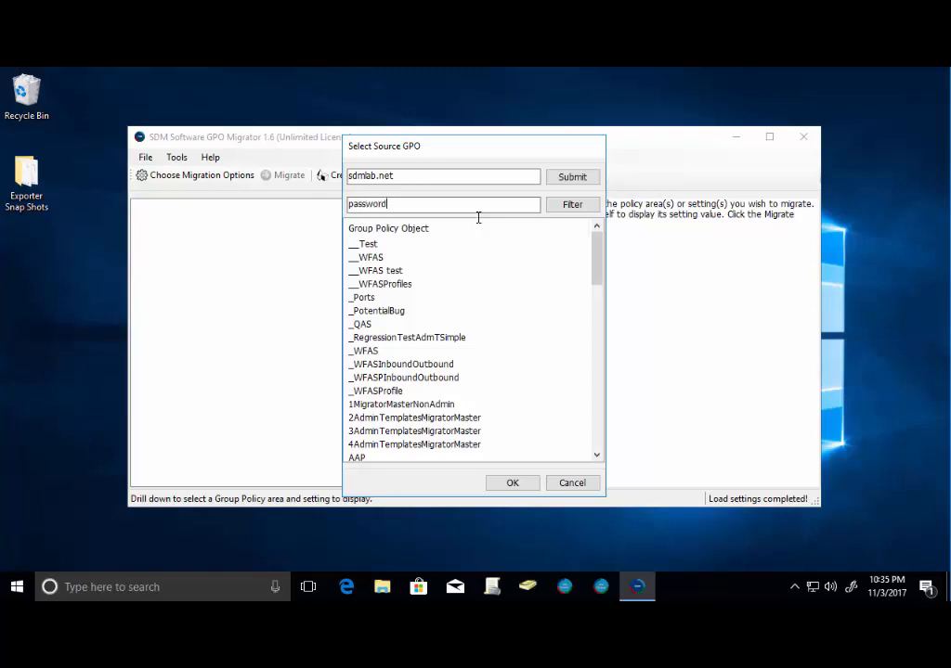
{"action": "left_click", "coordinate": [572, 205]}
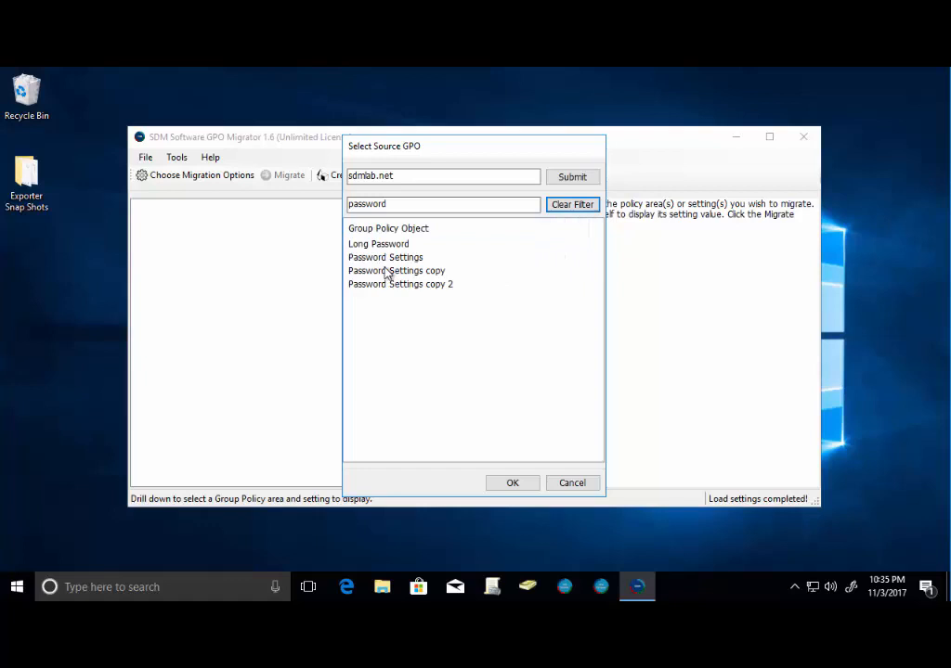
{"action": "left_click", "coordinate": [384, 256]}
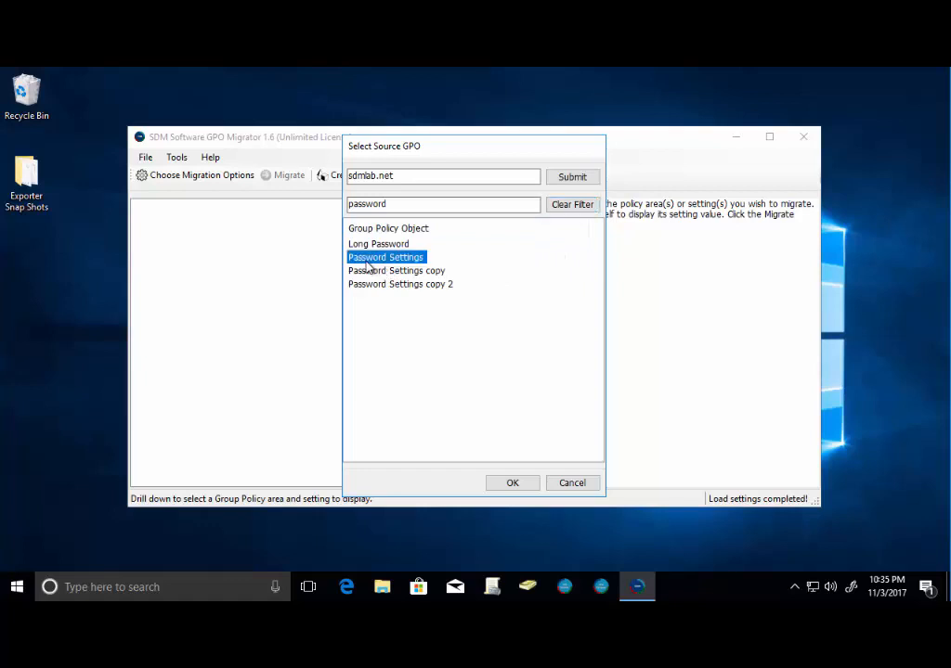
{"action": "mouse_move", "coordinate": [513, 483]}
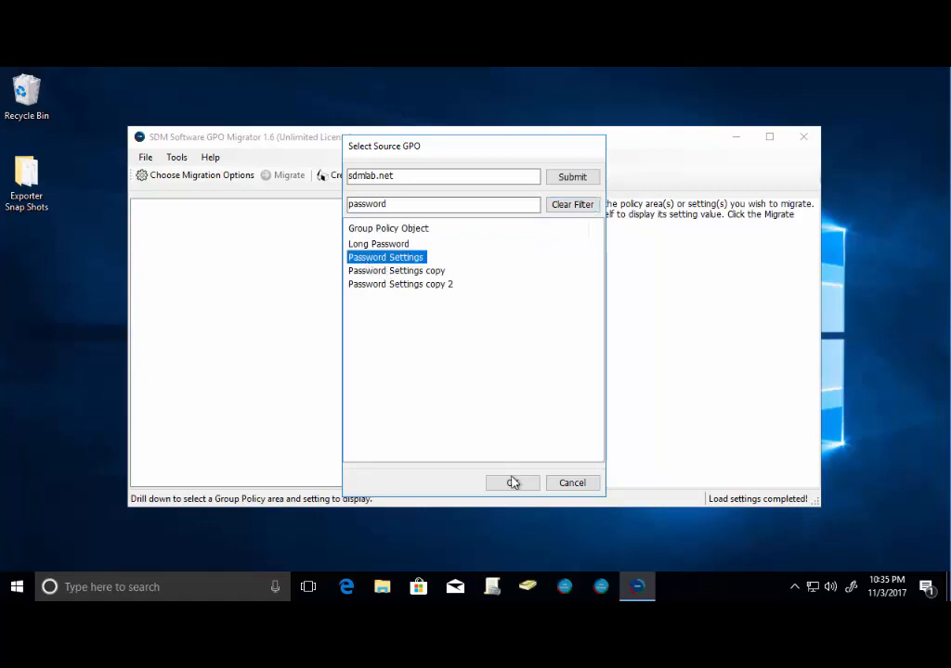
Step: Load the Password Settings GPO and tick Password Policy under Account Policies for migration
{"action": "left_click", "coordinate": [512, 483]}
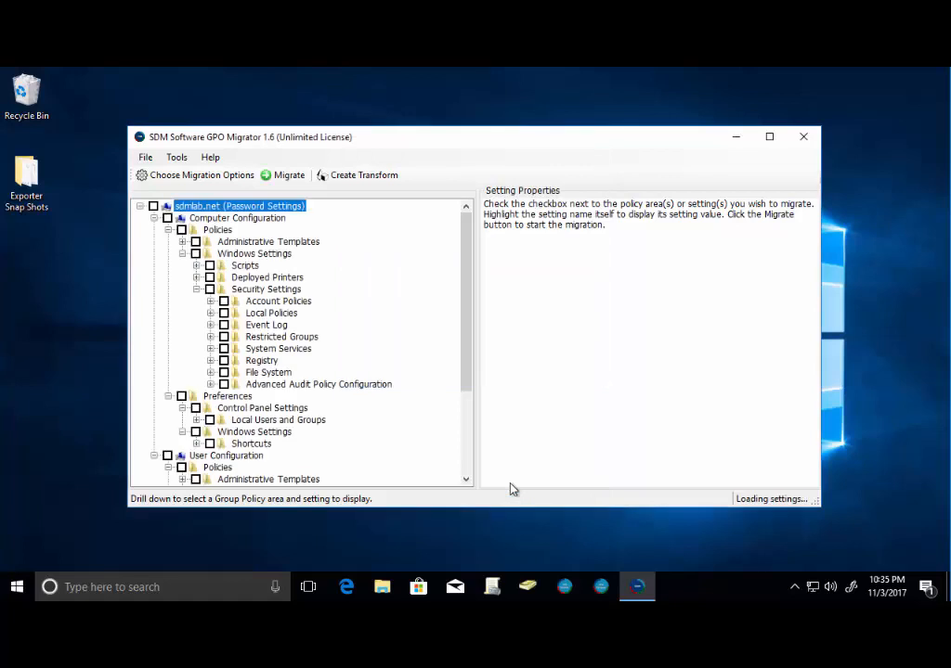
{"action": "mouse_move", "coordinate": [319, 271]}
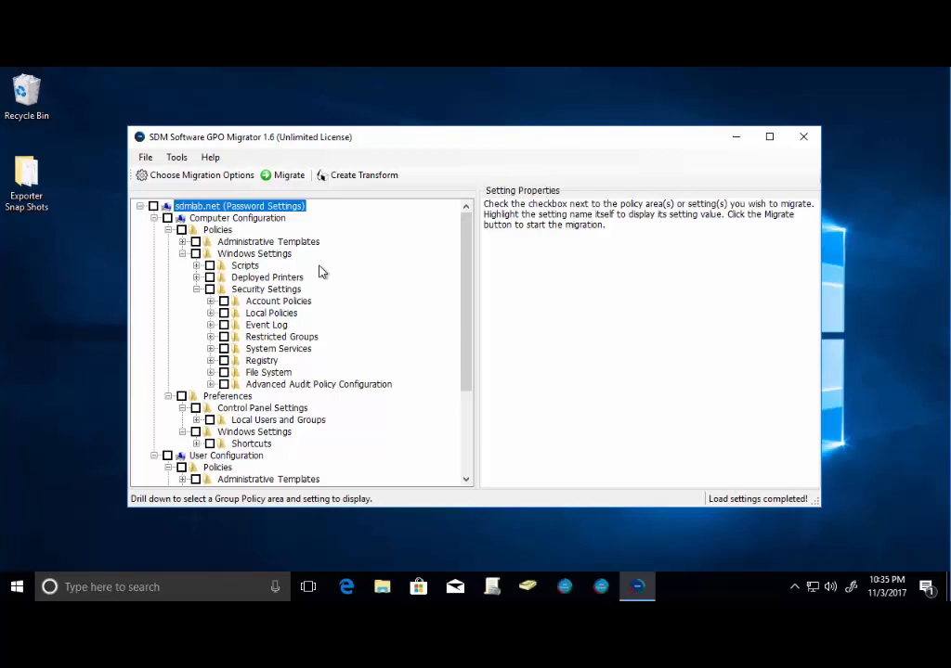
{"action": "mouse_move", "coordinate": [212, 306]}
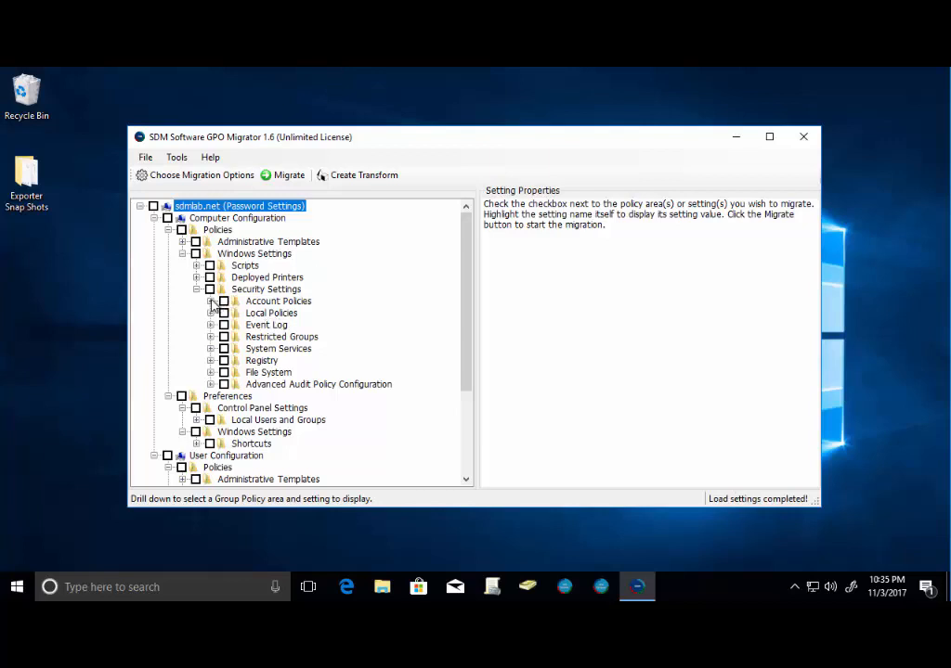
{"action": "left_click", "coordinate": [210, 301]}
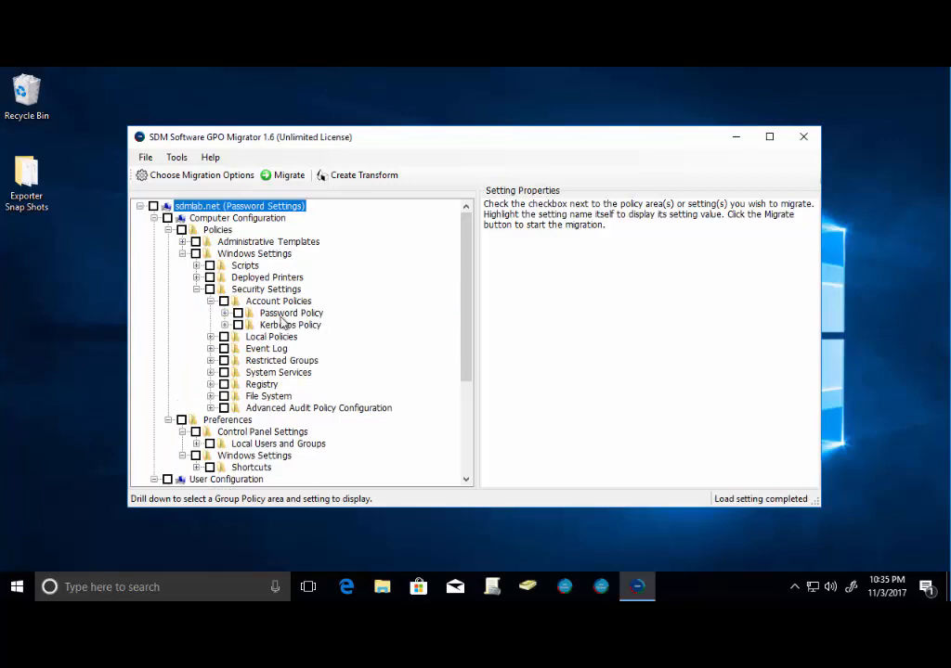
{"action": "left_click", "coordinate": [238, 311]}
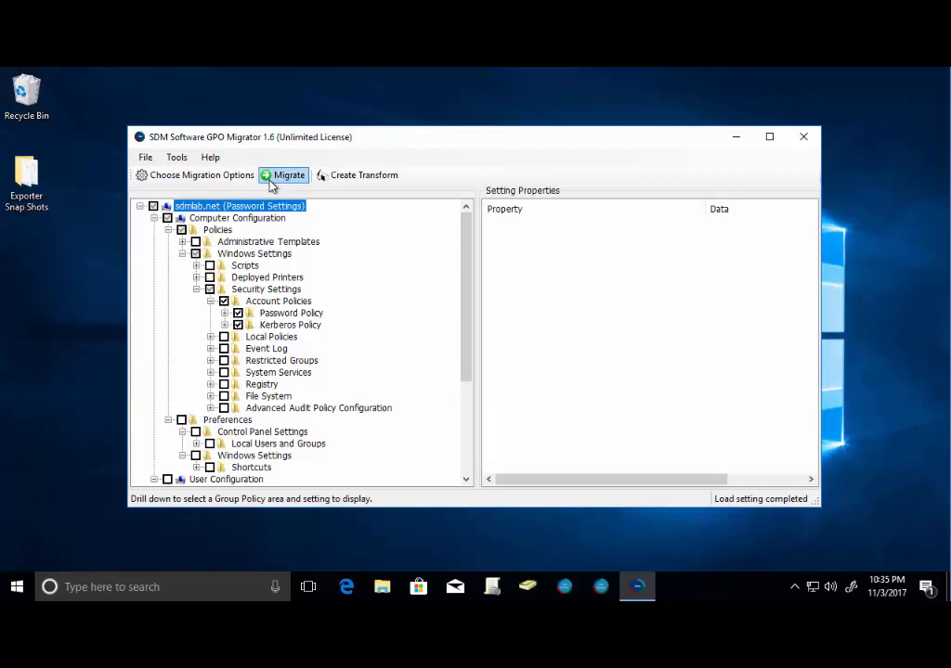
{"action": "mouse_move", "coordinate": [290, 175]}
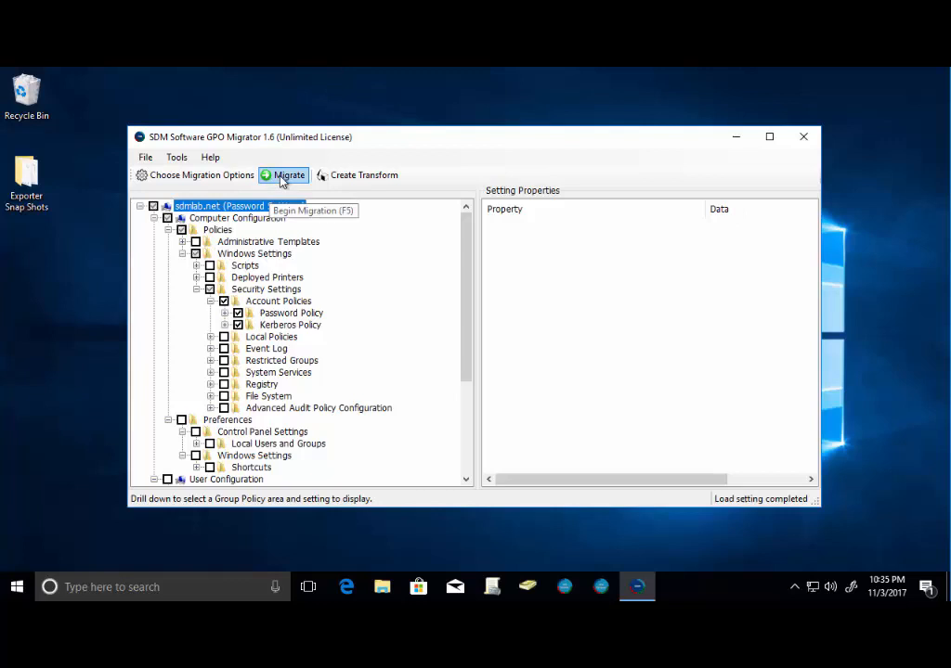
Step: Start the migration and settle on creating a brand-new destination GPO
{"action": "left_click", "coordinate": [290, 174]}
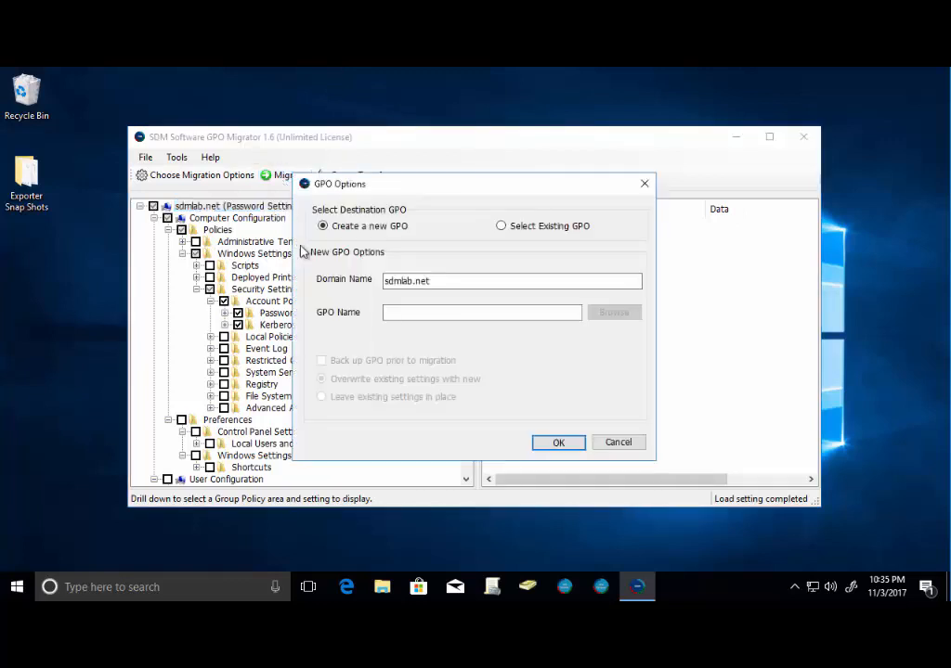
{"action": "left_click", "coordinate": [323, 227]}
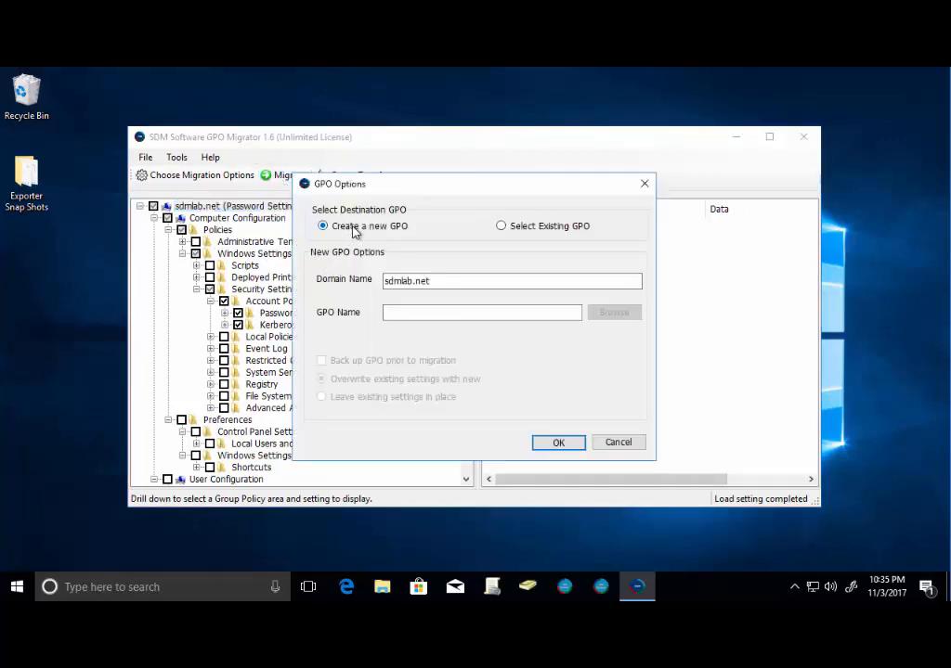
{"action": "mouse_move", "coordinate": [542, 234]}
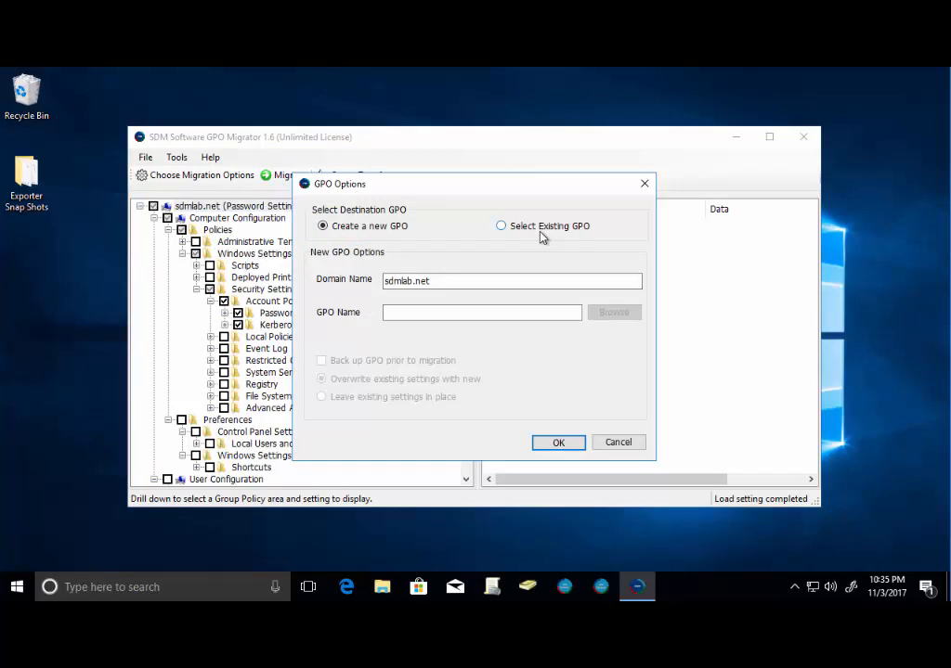
{"action": "mouse_move", "coordinate": [536, 234]}
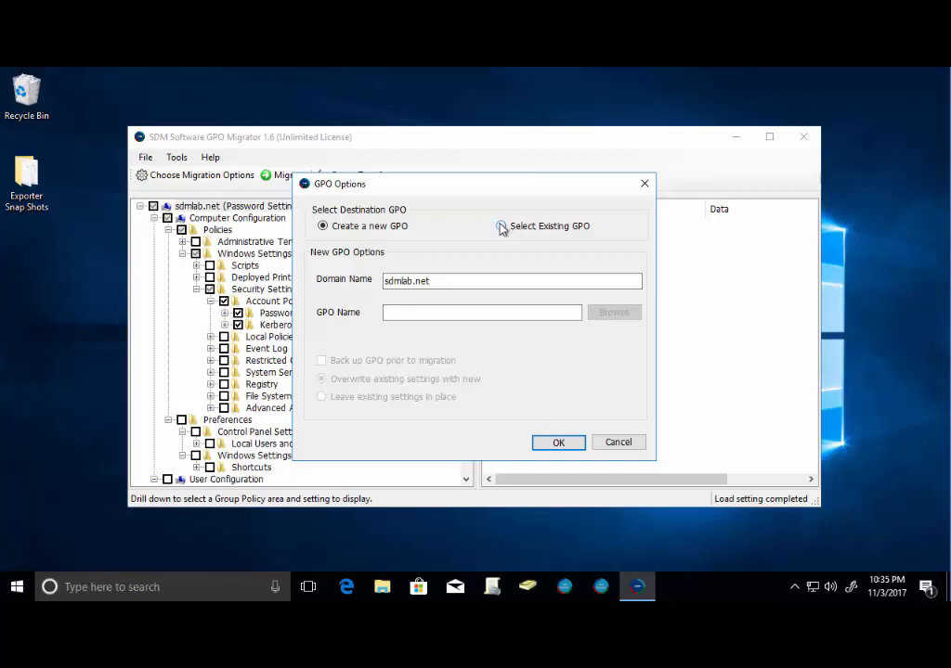
{"action": "left_click", "coordinate": [502, 227]}
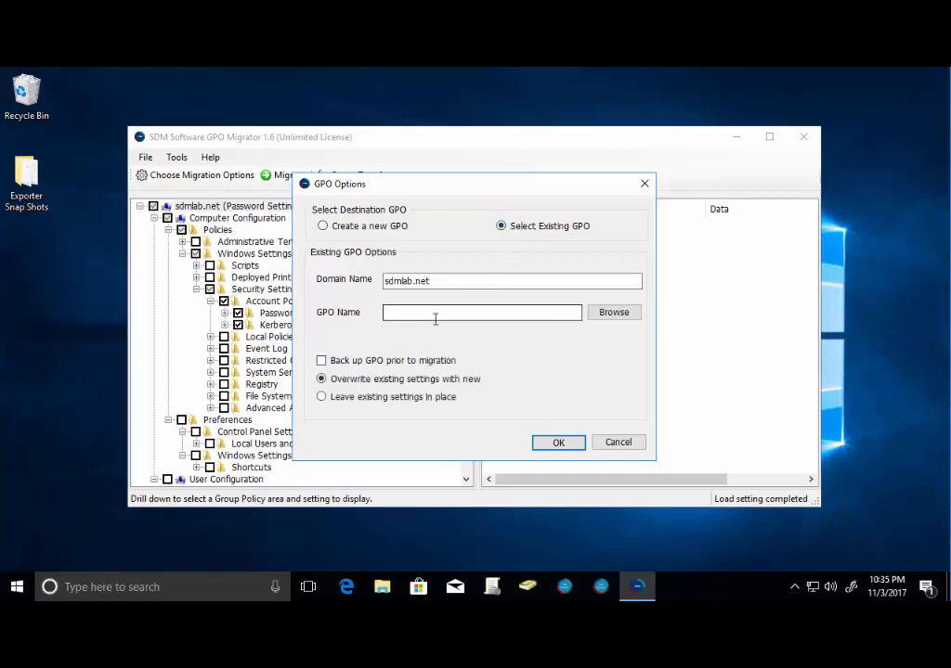
{"action": "left_click", "coordinate": [612, 312]}
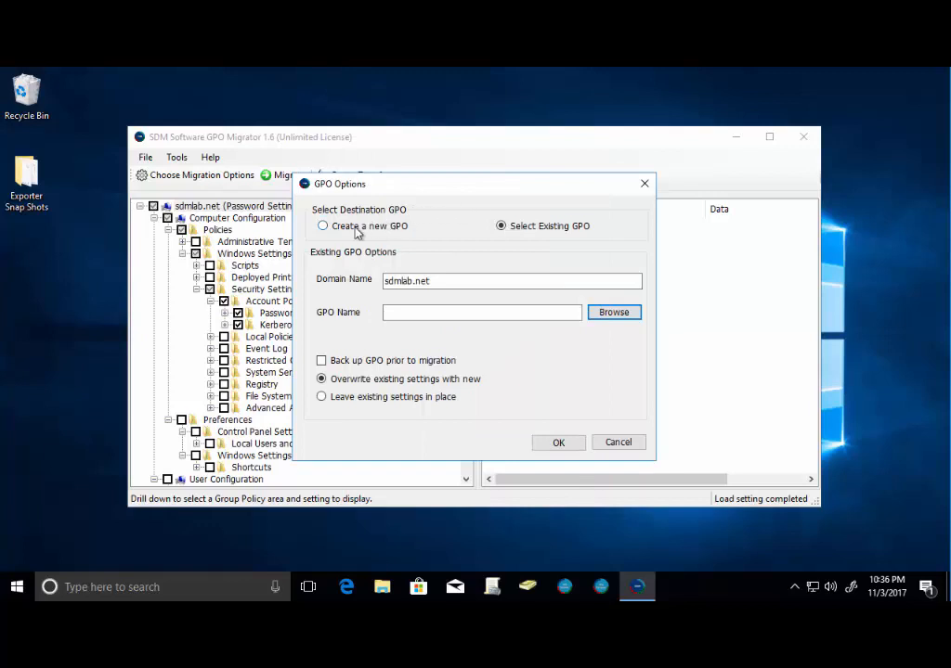
{"action": "left_click", "coordinate": [323, 227]}
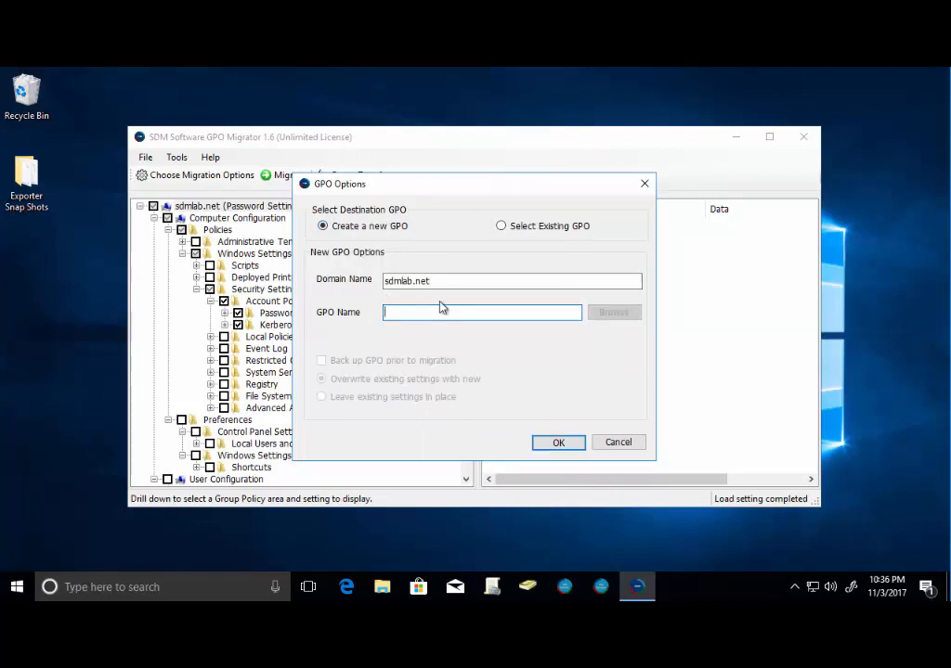
Step: Name the new GPO 'Migrated Password Settings' and confirm the destination options
{"action": "type", "text": "Migrated Password S"}
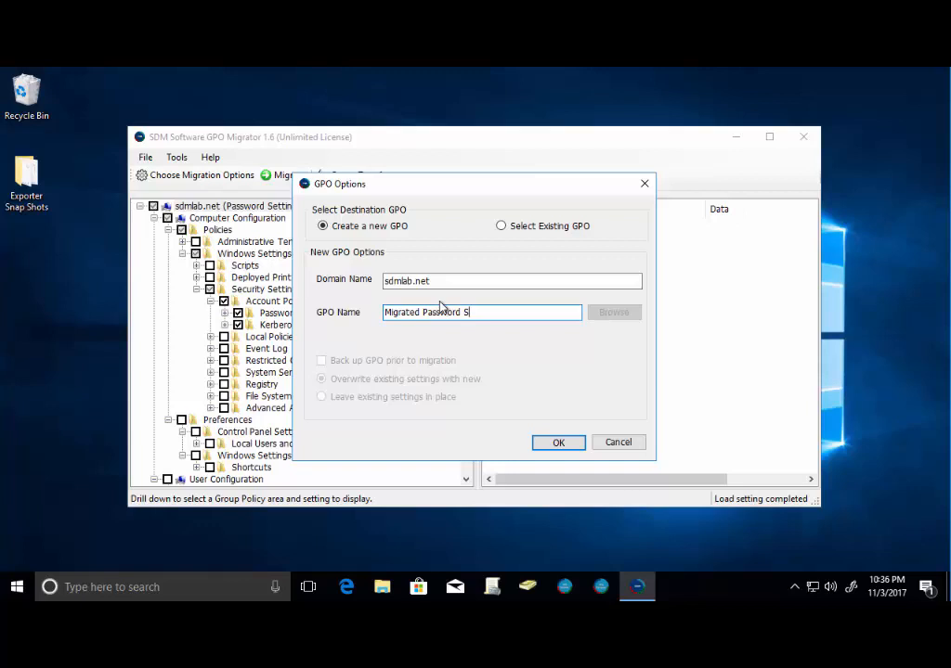
{"action": "type", "text": "ettings"}
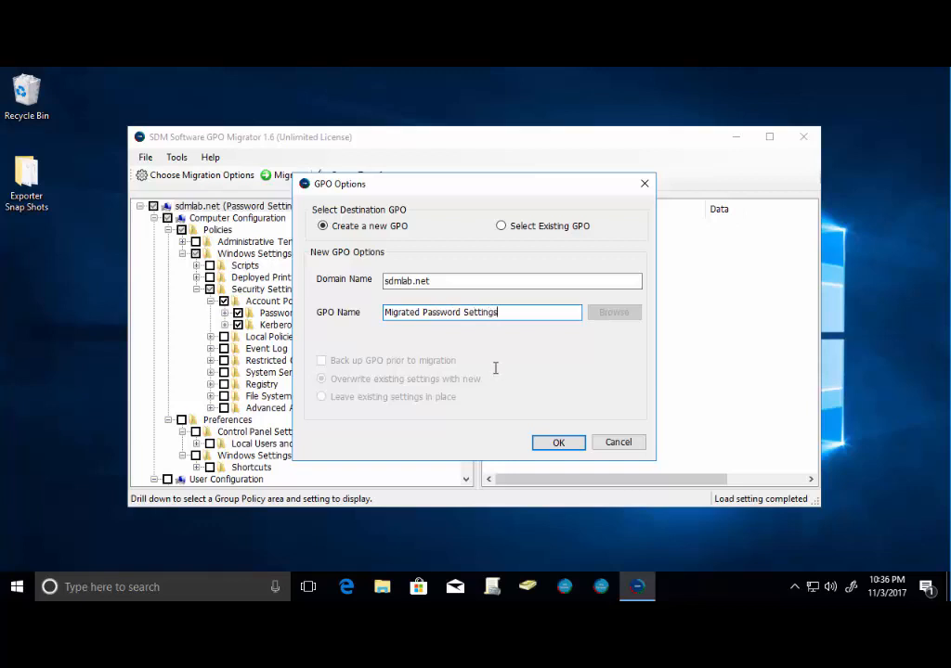
{"action": "left_click", "coordinate": [557, 442]}
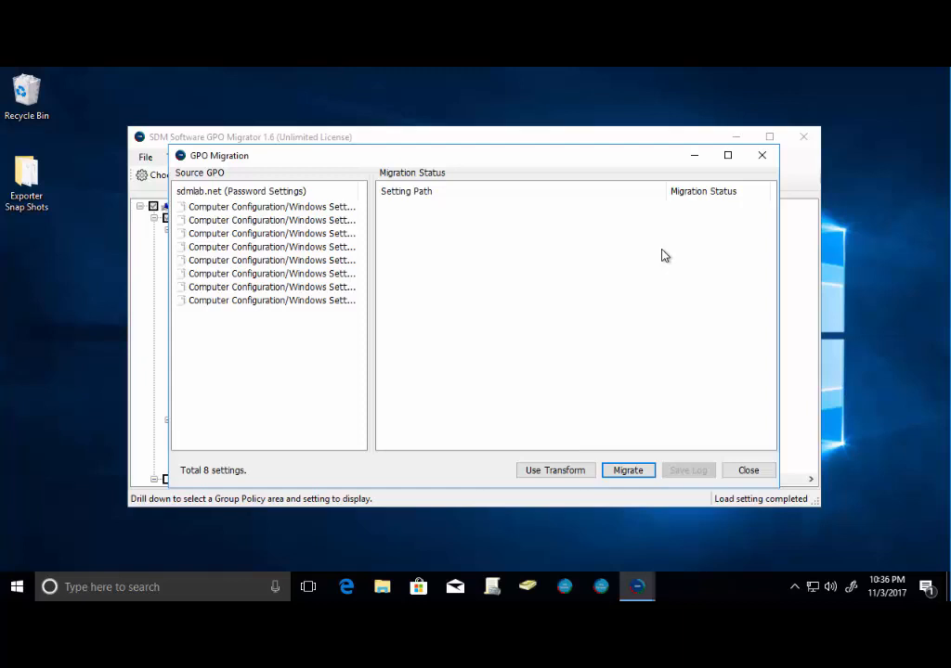
{"action": "mouse_move", "coordinate": [372, 240]}
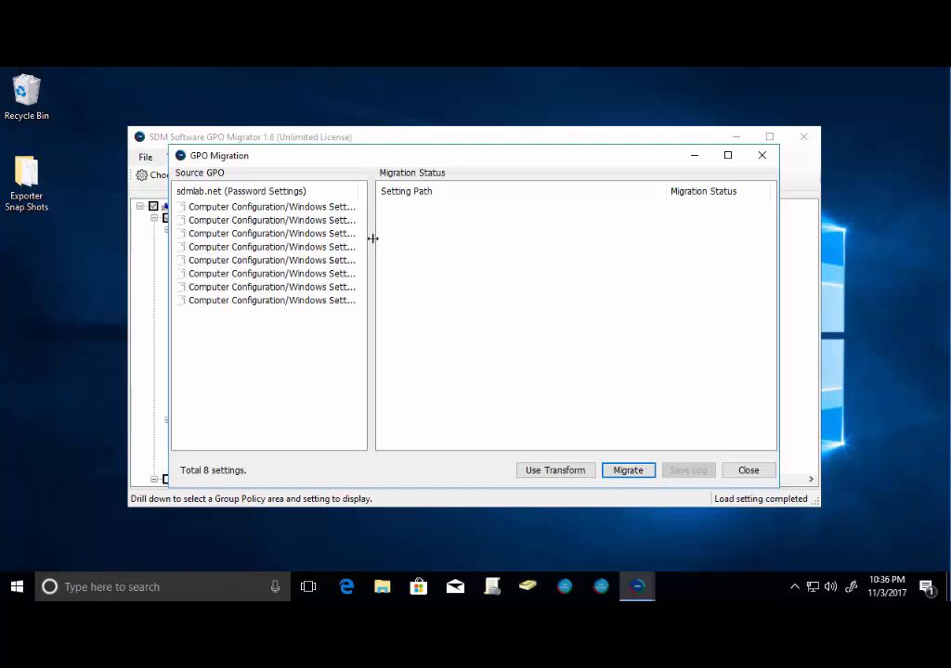
Step: Run the migration of all 8 settings, dismiss the summary and close the results window
{"action": "left_click_drag", "start_coordinate": [371, 240], "coordinate": [546, 245]}
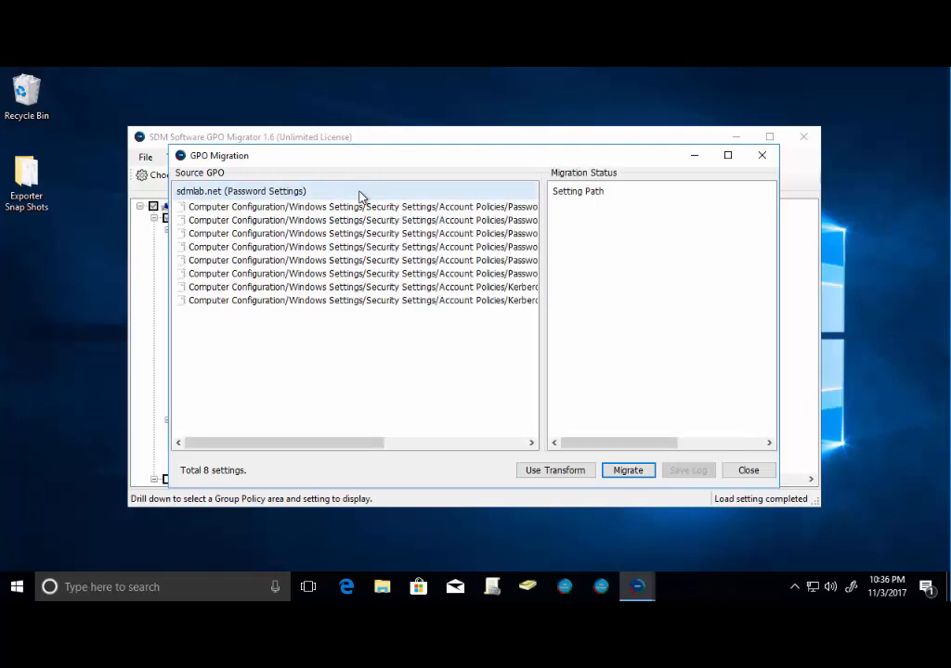
{"action": "left_click_drag", "start_coordinate": [278, 442], "coordinate": [468, 442]}
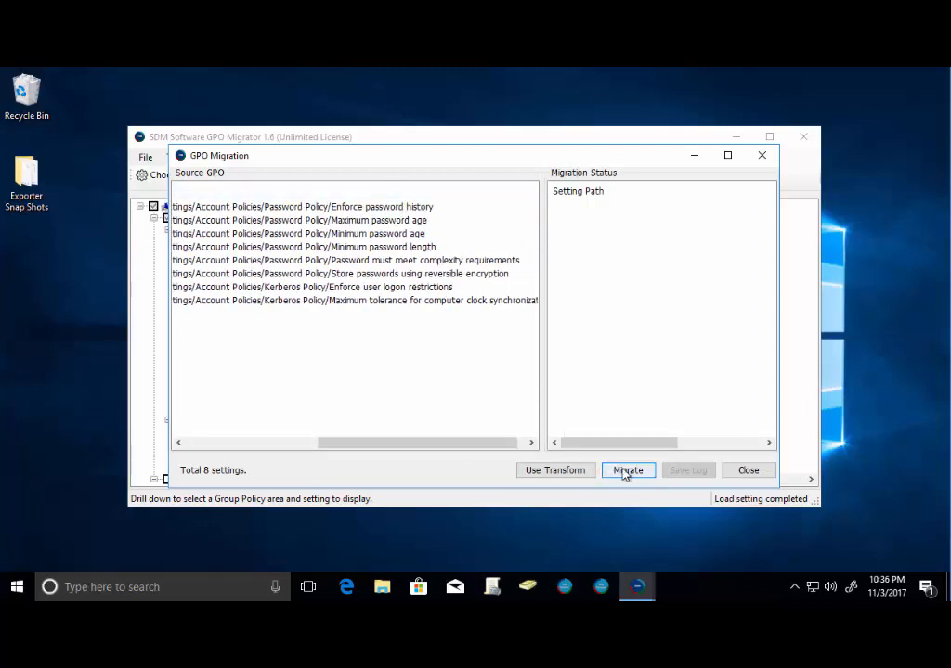
{"action": "left_click", "coordinate": [628, 470]}
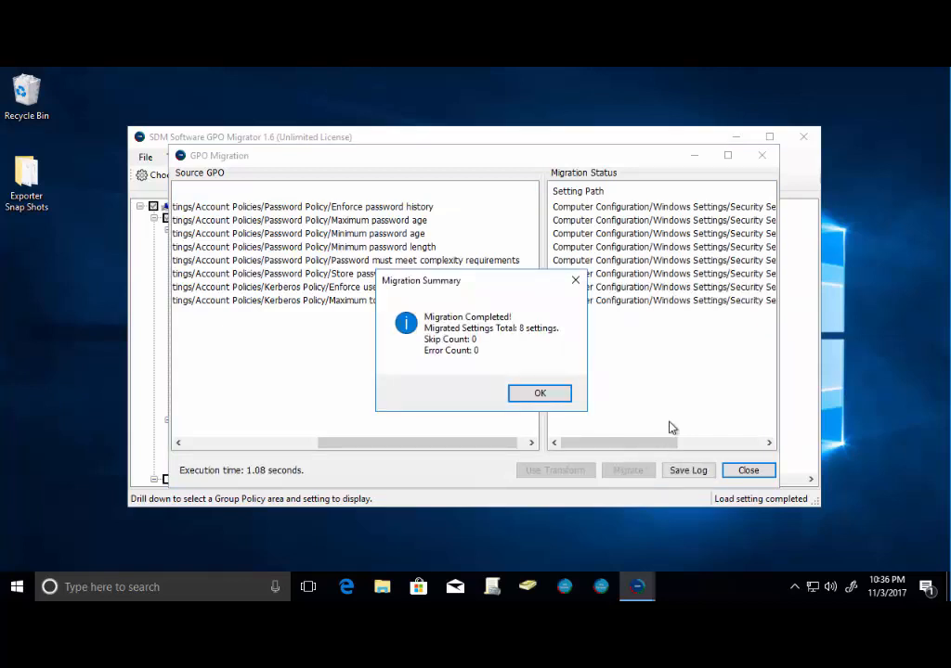
{"action": "left_click", "coordinate": [539, 394]}
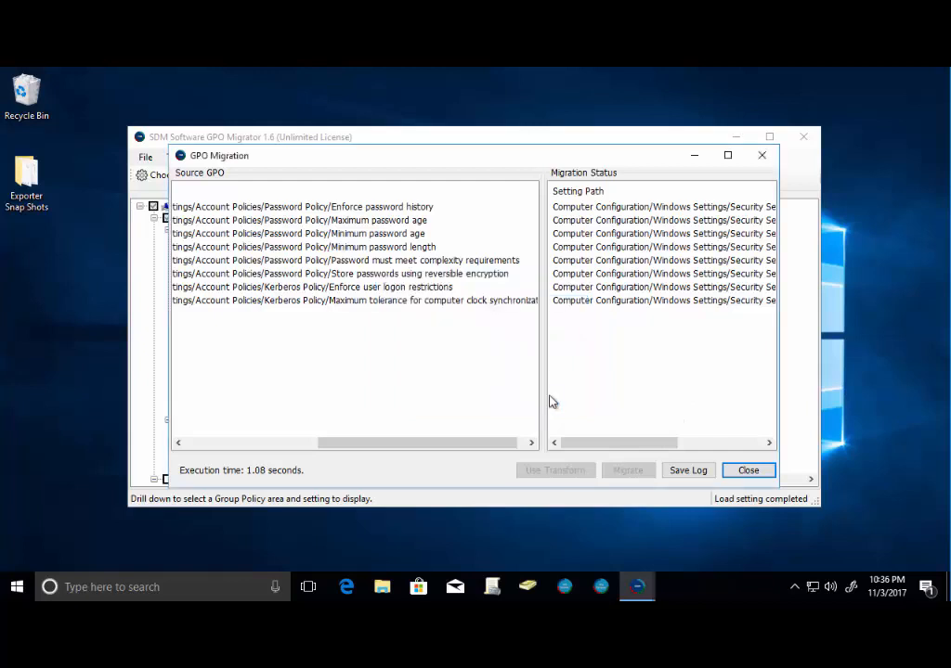
{"action": "left_click", "coordinate": [747, 469]}
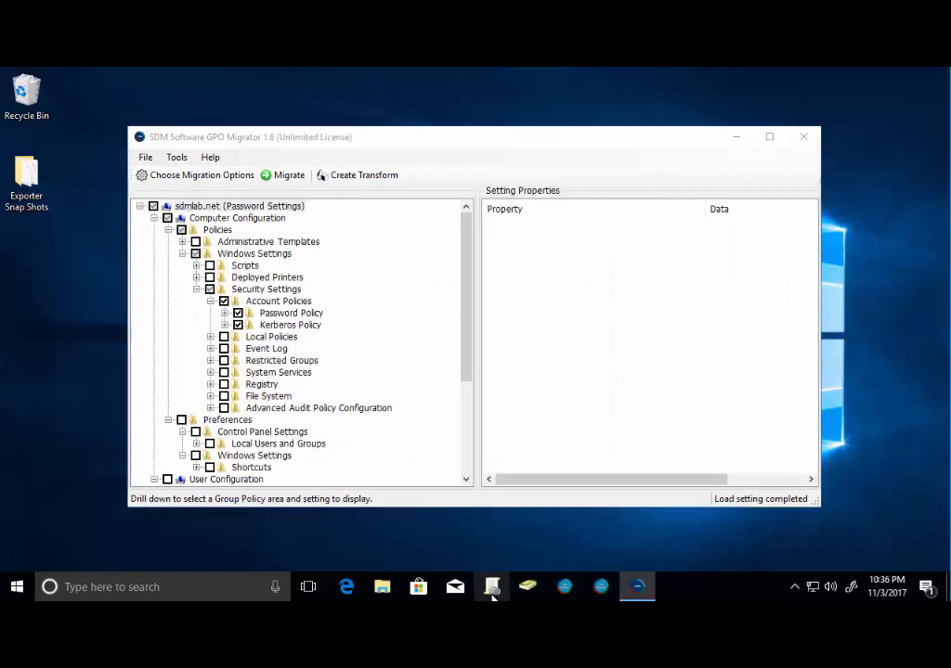
Step: Switch to the Group Policy Management console from the taskbar
{"action": "left_click", "coordinate": [490, 587]}
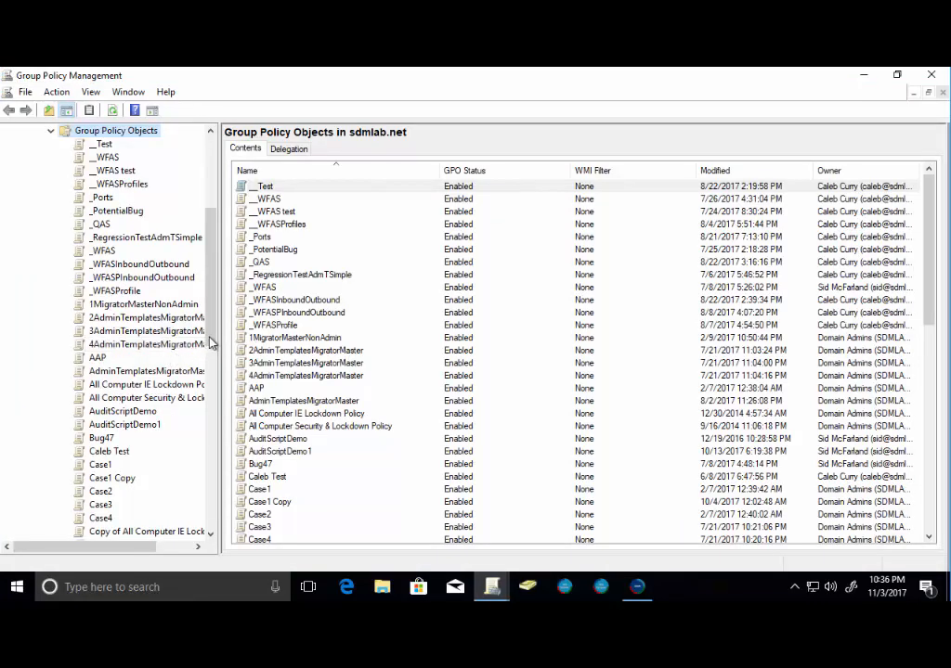
Step: Open the Migrated Password Settings GPO for editing from the Group Policy Objects list
{"action": "scroll", "scroll_direction": "down", "scroll_amount": 3}
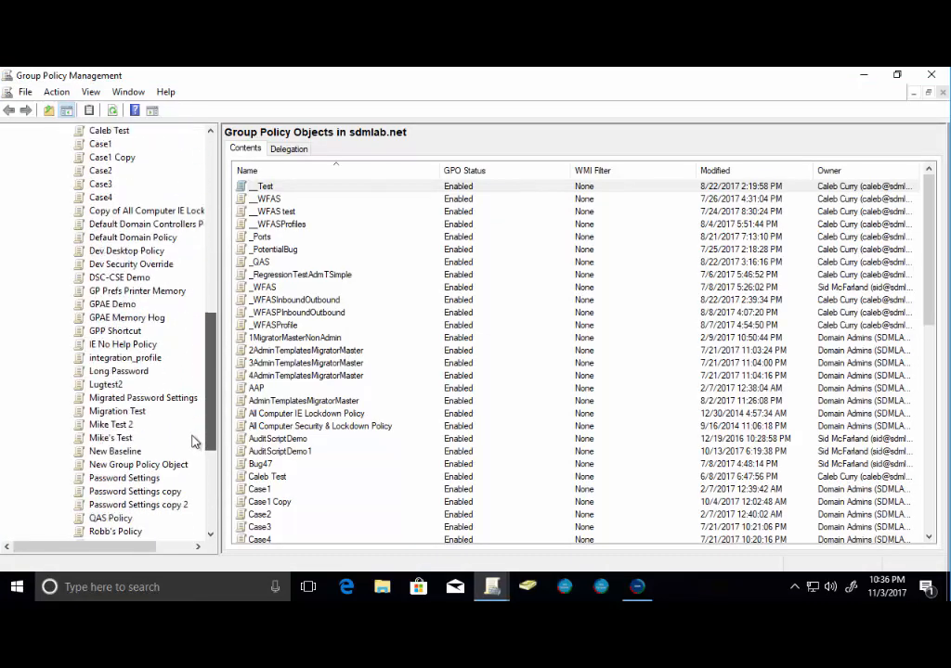
{"action": "left_click", "coordinate": [143, 385]}
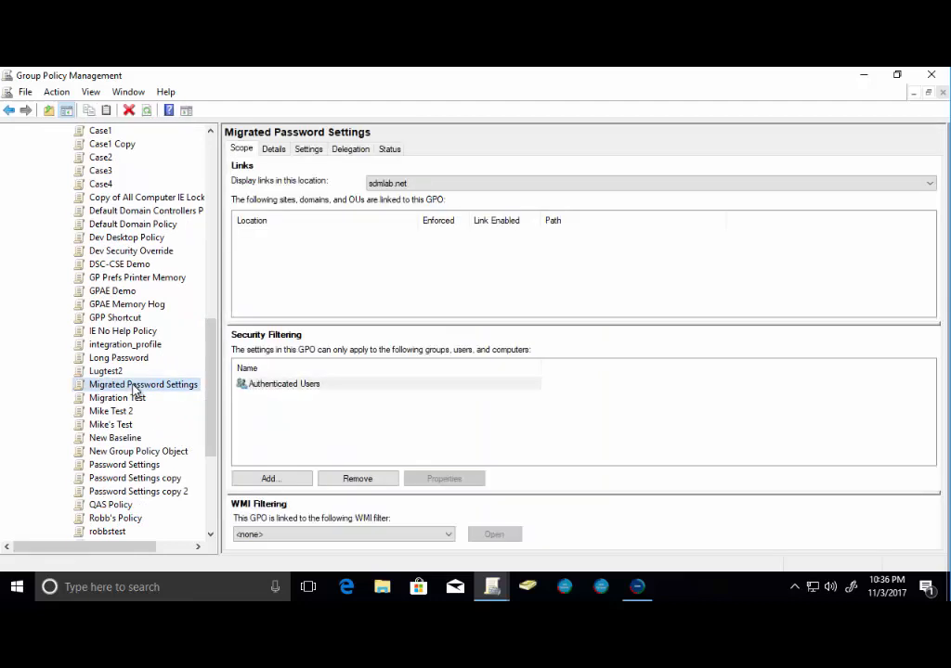
{"action": "right_click", "coordinate": [143, 384]}
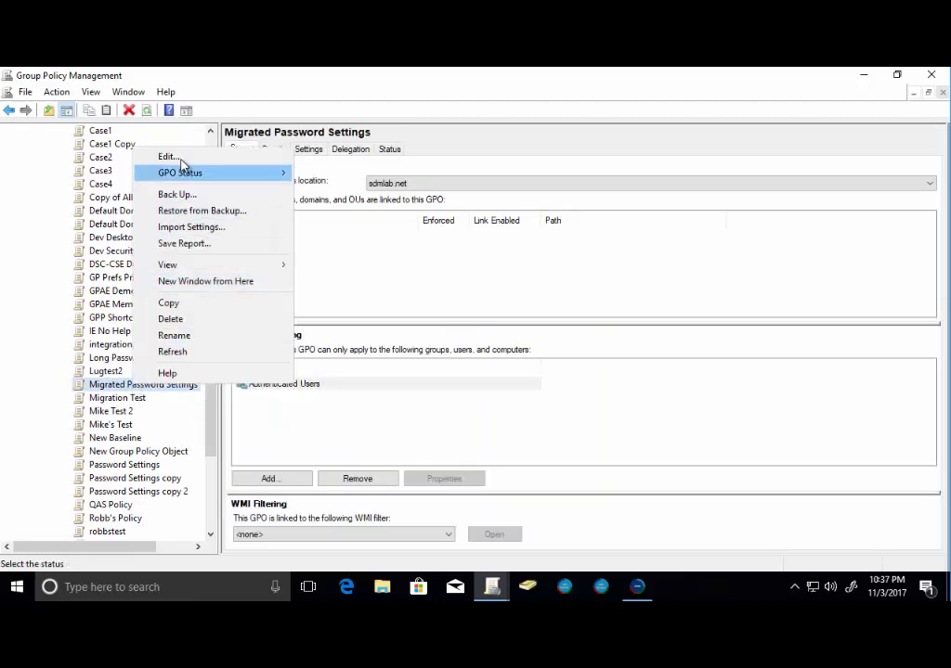
{"action": "left_click", "coordinate": [167, 156]}
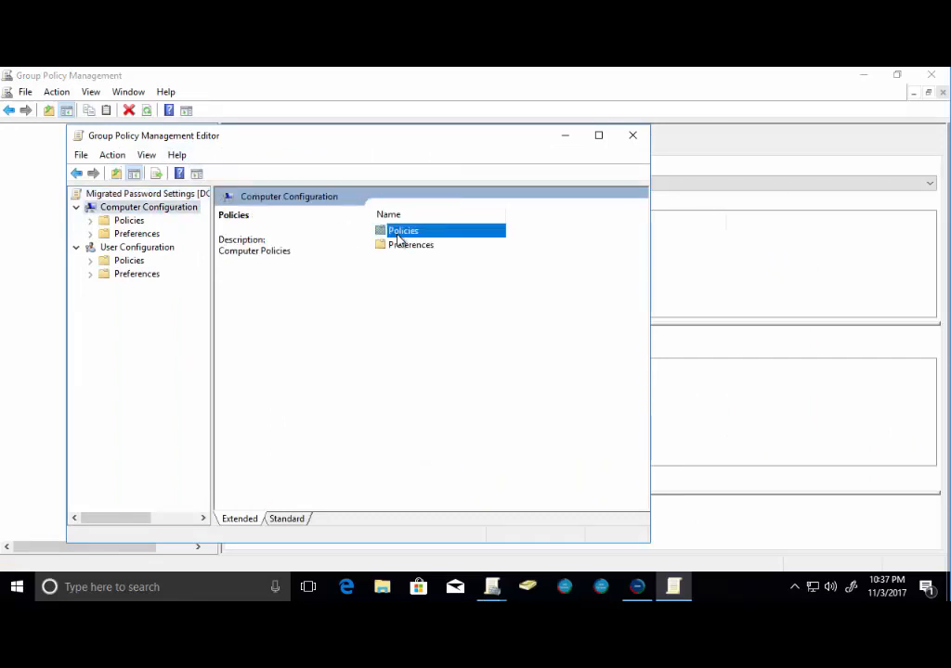
Step: Drill into Security Settings to review the migrated Password Policy values, then close the editor
{"action": "double_click", "coordinate": [403, 231]}
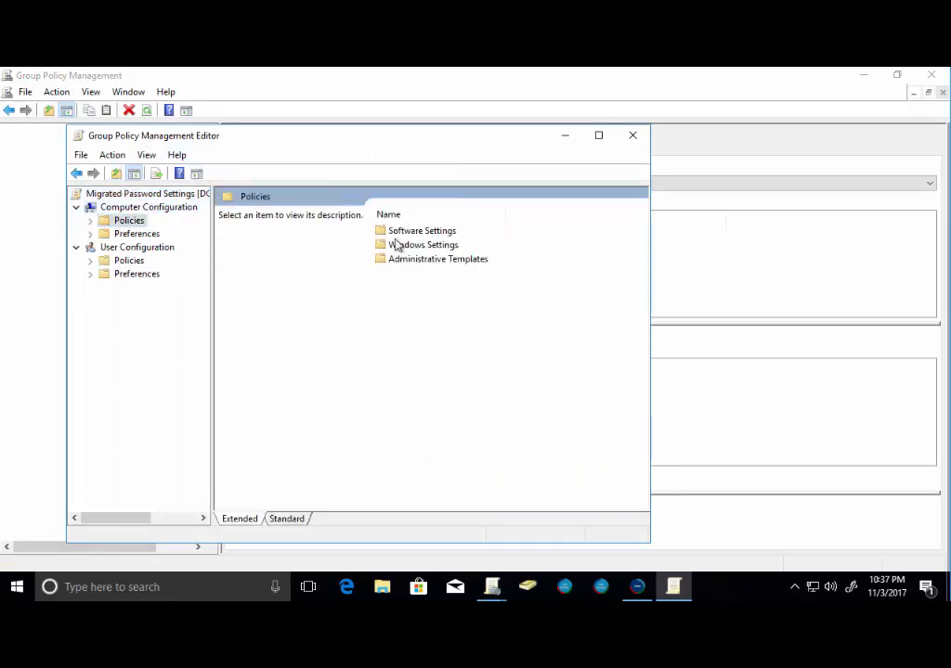
{"action": "double_click", "coordinate": [423, 230]}
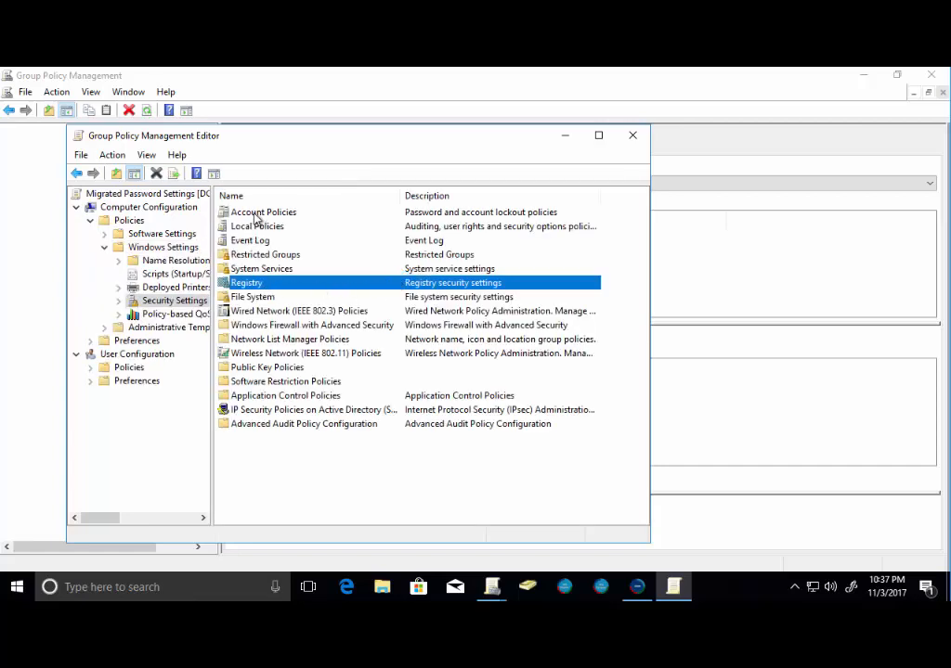
{"action": "double_click", "coordinate": [263, 211]}
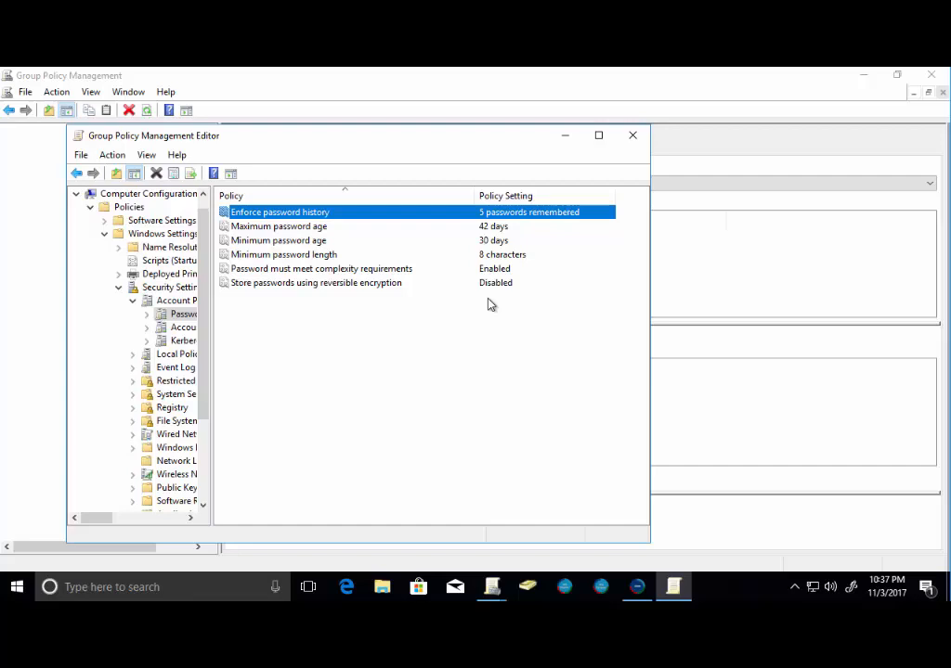
{"action": "mouse_move", "coordinate": [633, 136]}
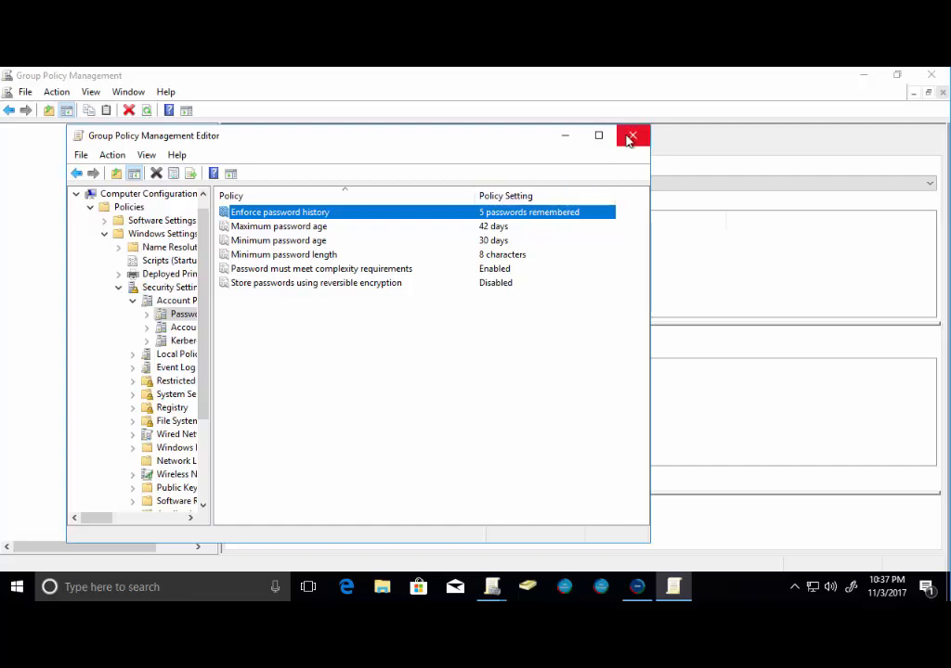
{"action": "mouse_move", "coordinate": [631, 138]}
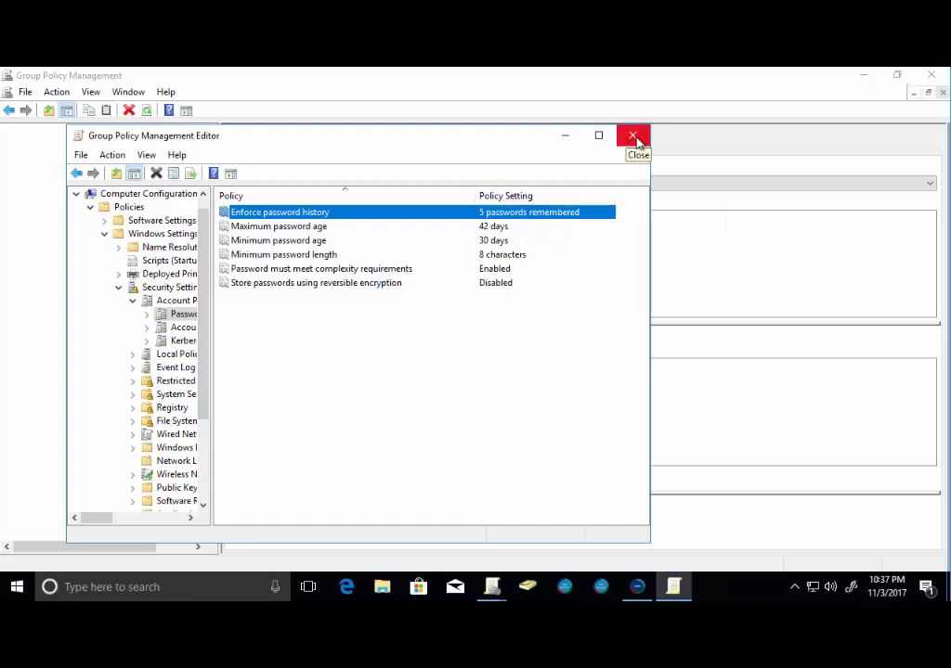
{"action": "left_click", "coordinate": [633, 135]}
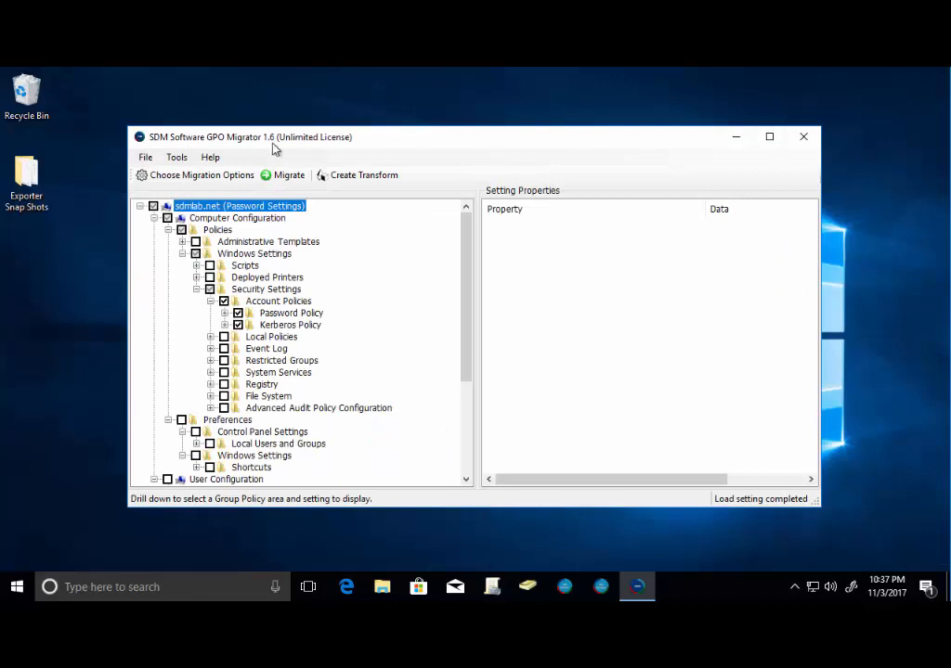
Step: Set the migration source to a GPO Reporting Pak Snapshot targeting a GPO and confirm
{"action": "left_click", "coordinate": [288, 175]}
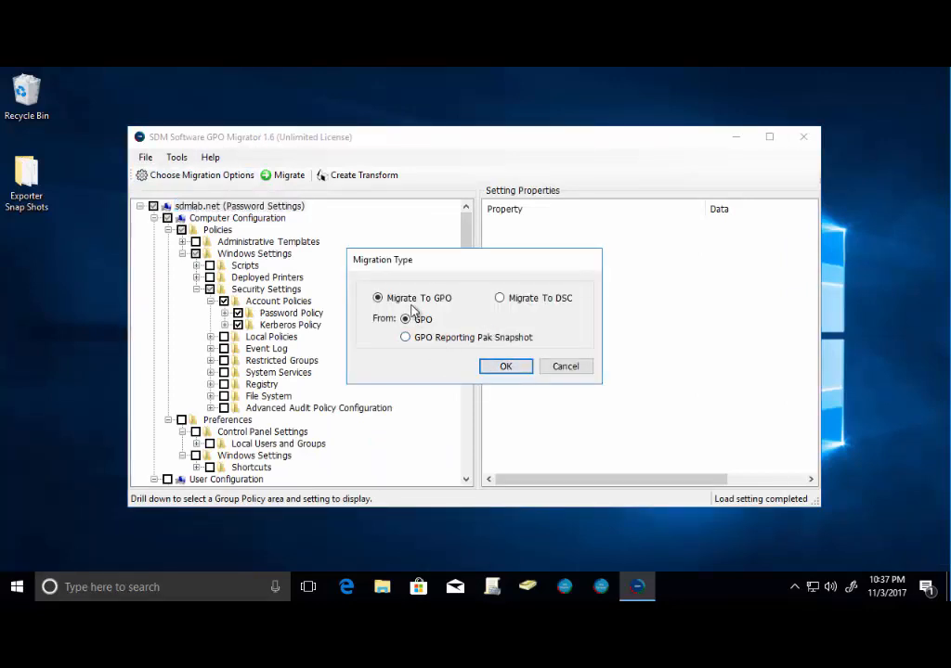
{"action": "left_click", "coordinate": [377, 297]}
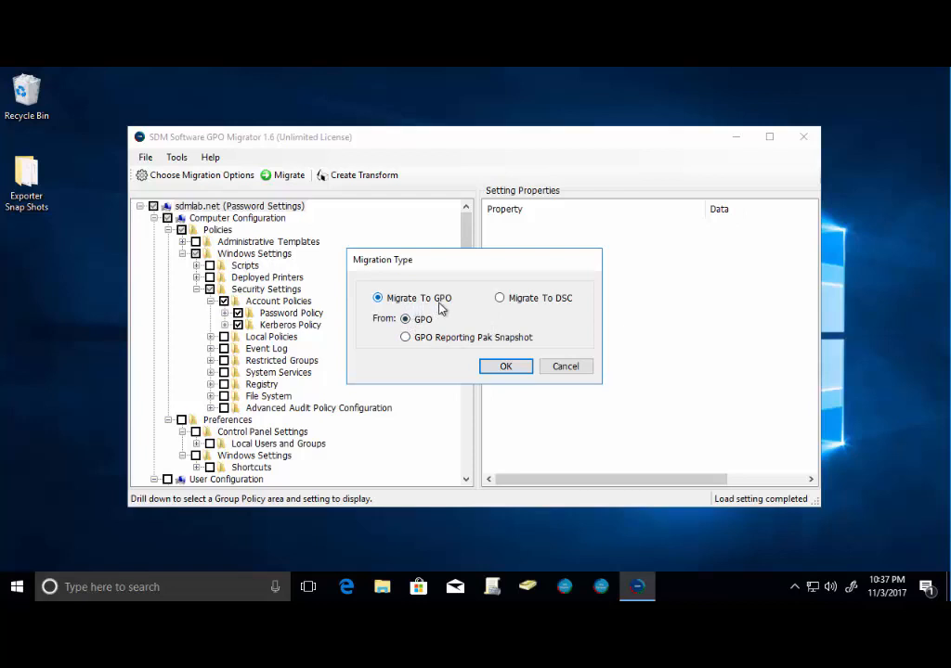
{"action": "left_click", "coordinate": [405, 338]}
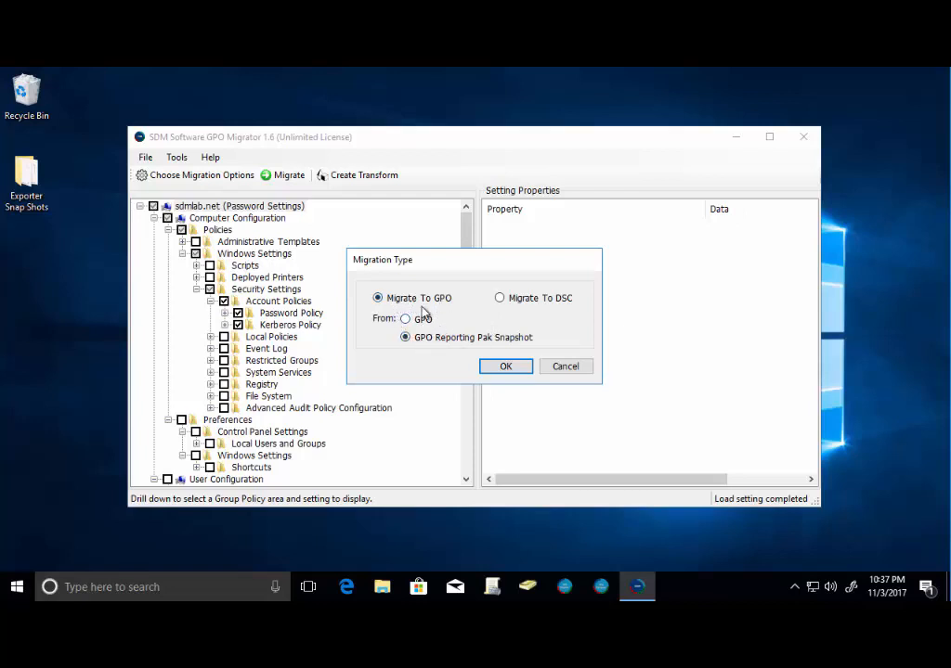
{"action": "left_click", "coordinate": [404, 338]}
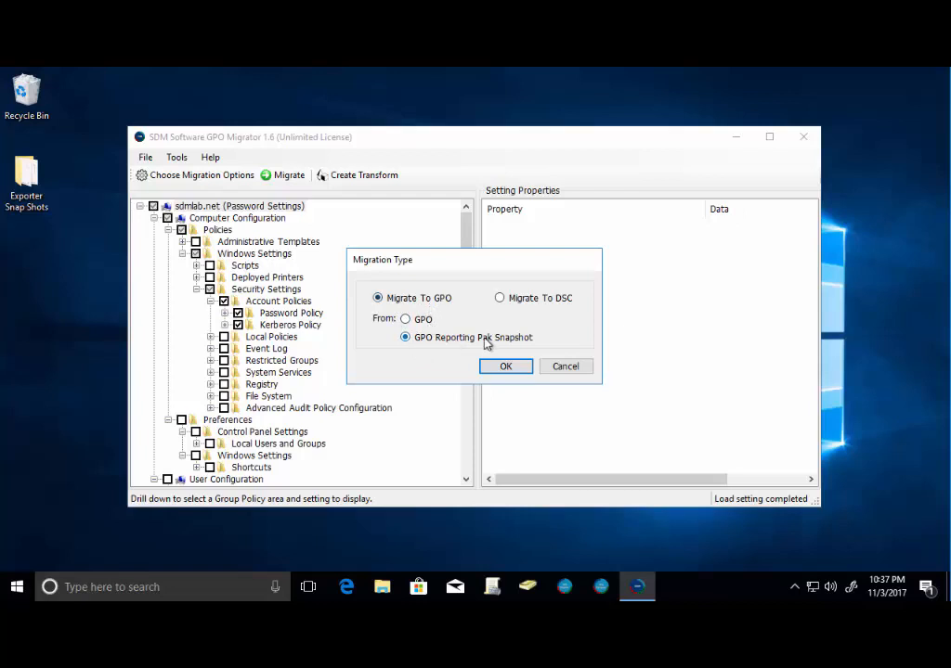
{"action": "left_click", "coordinate": [505, 366]}
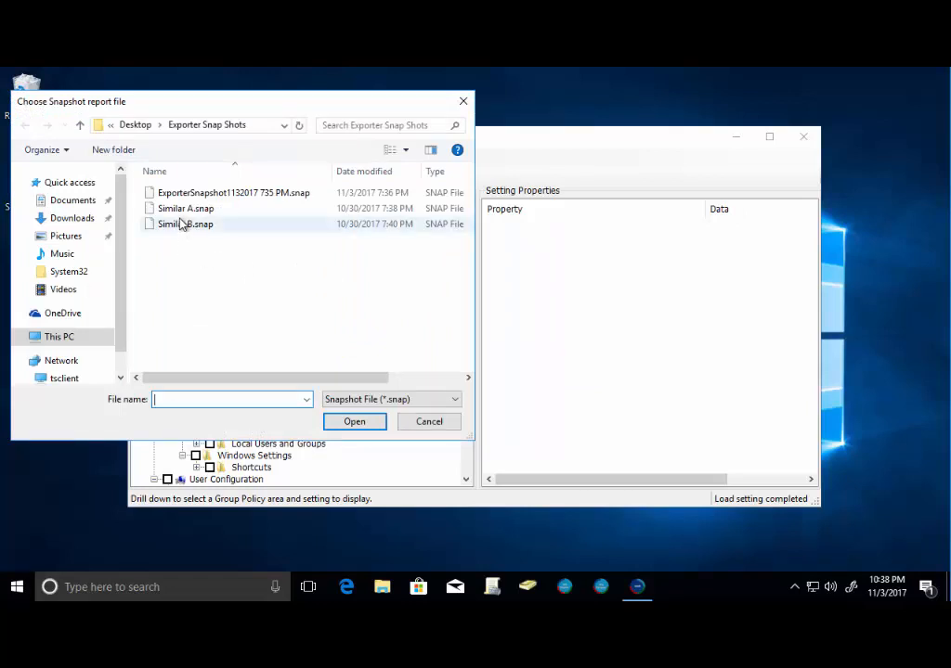
Step: Load the ExporterSnapshot .snap file as the source, listing its sdmlab.net GPOs
{"action": "left_click", "coordinate": [234, 191]}
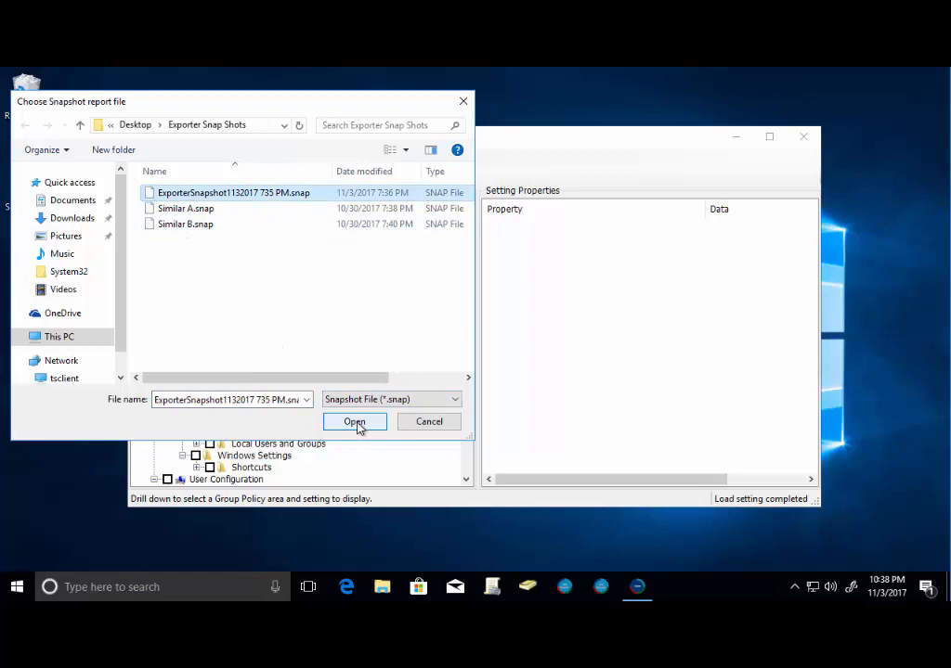
{"action": "left_click", "coordinate": [353, 421]}
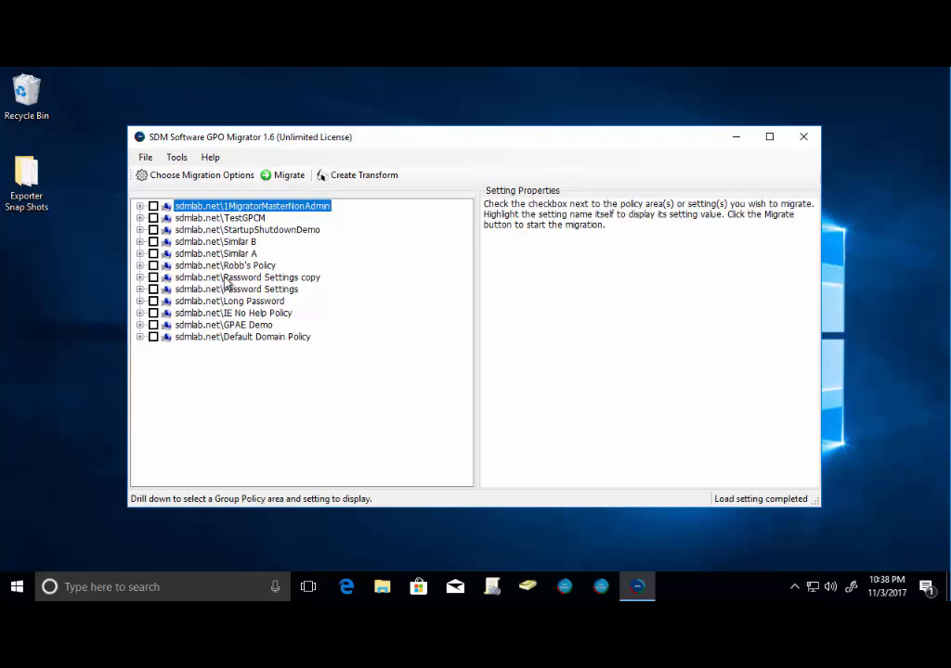
Step: Check Robb's Policy with both password settings ticked and start the migration
{"action": "left_click", "coordinate": [152, 266]}
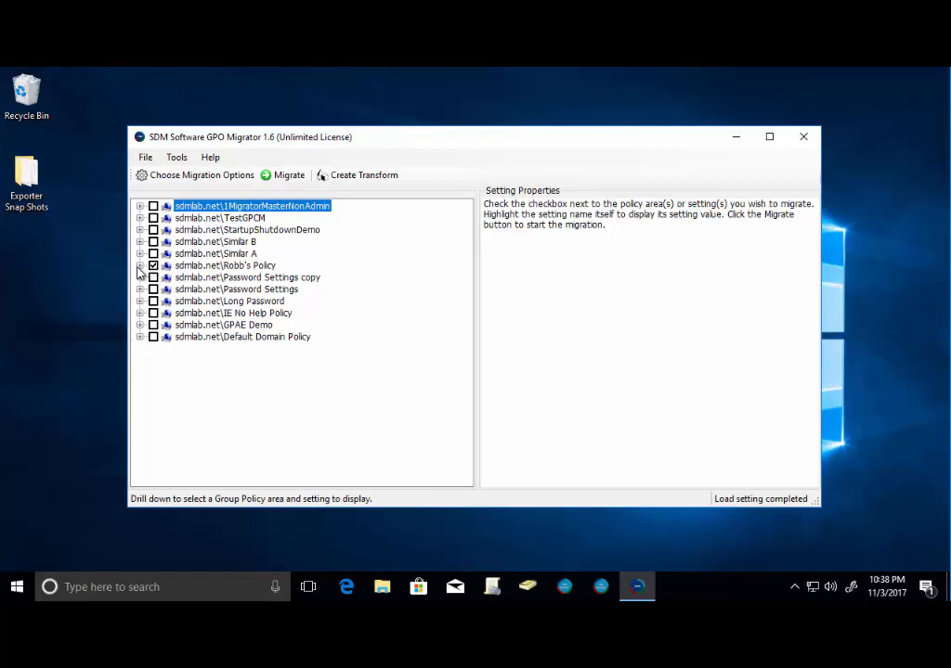
{"action": "left_click", "coordinate": [139, 265]}
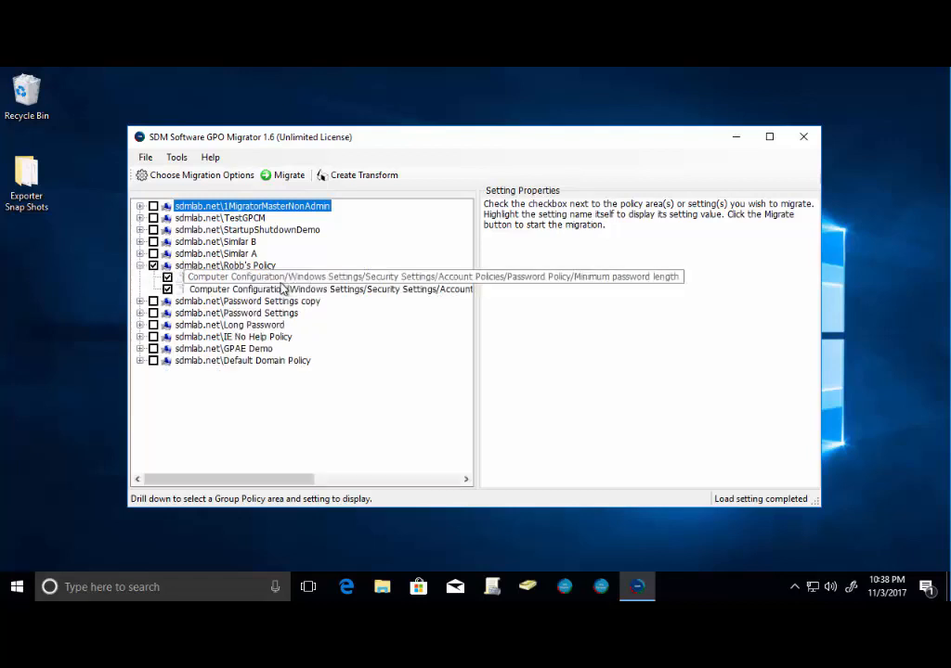
{"action": "left_click", "coordinate": [167, 277]}
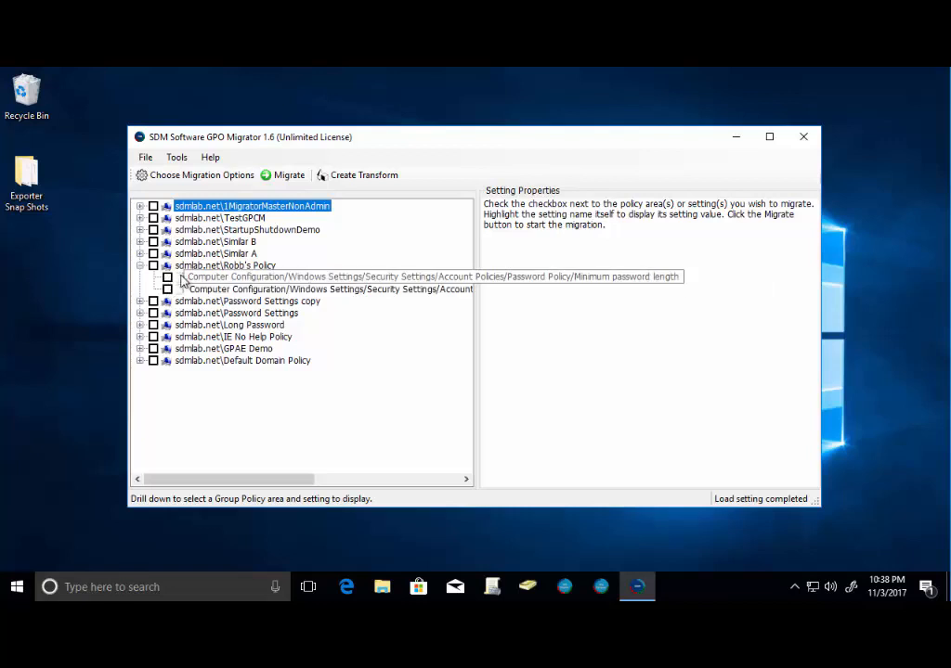
{"action": "left_click", "coordinate": [167, 278]}
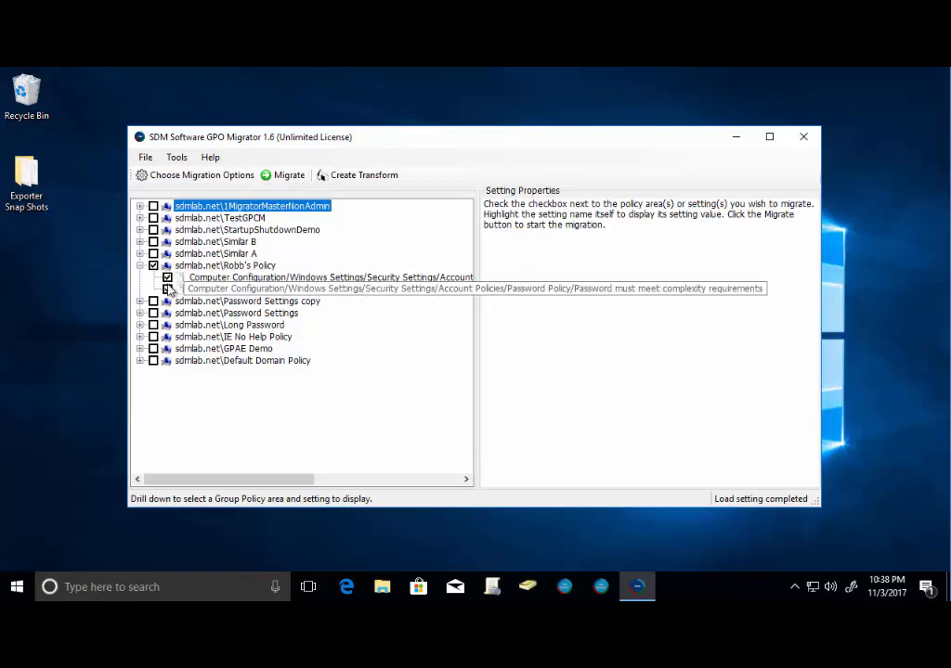
{"action": "left_click", "coordinate": [289, 174]}
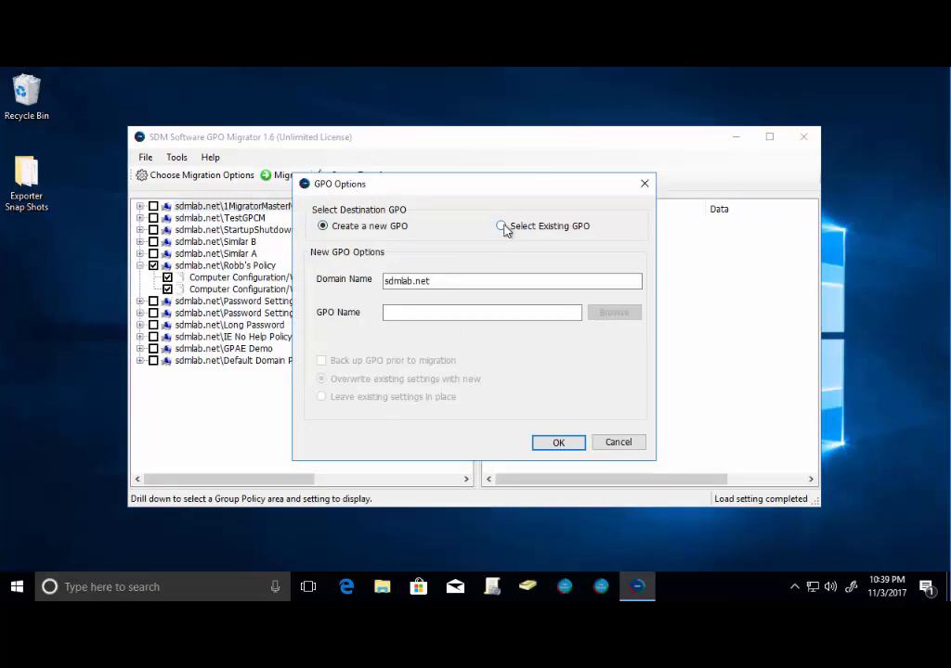
Step: Set the existing GPO Robb's Policy as destination, overwriting existing settings with new
{"action": "left_click", "coordinate": [501, 226]}
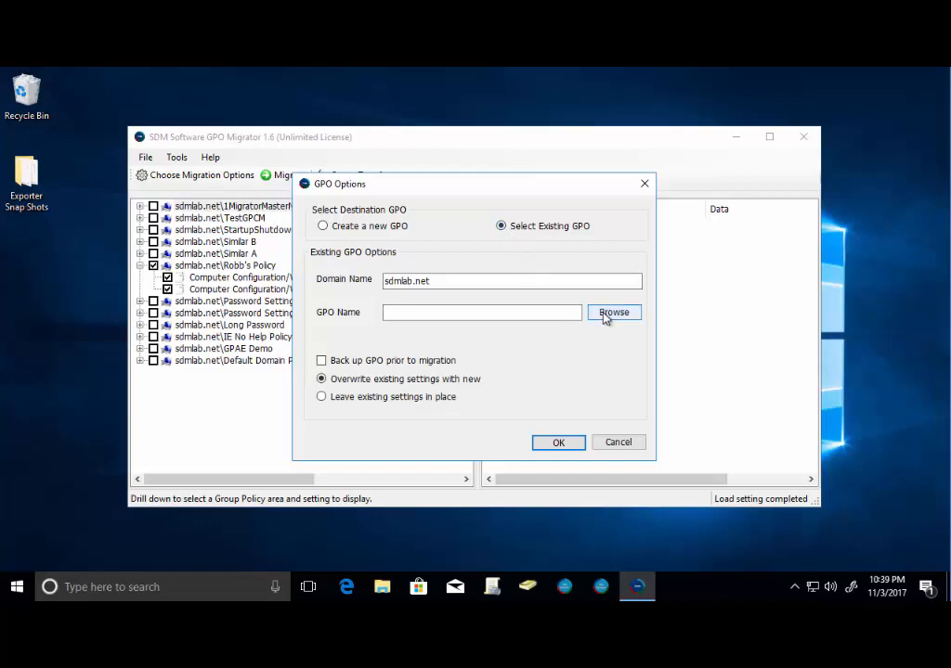
{"action": "left_click", "coordinate": [612, 311]}
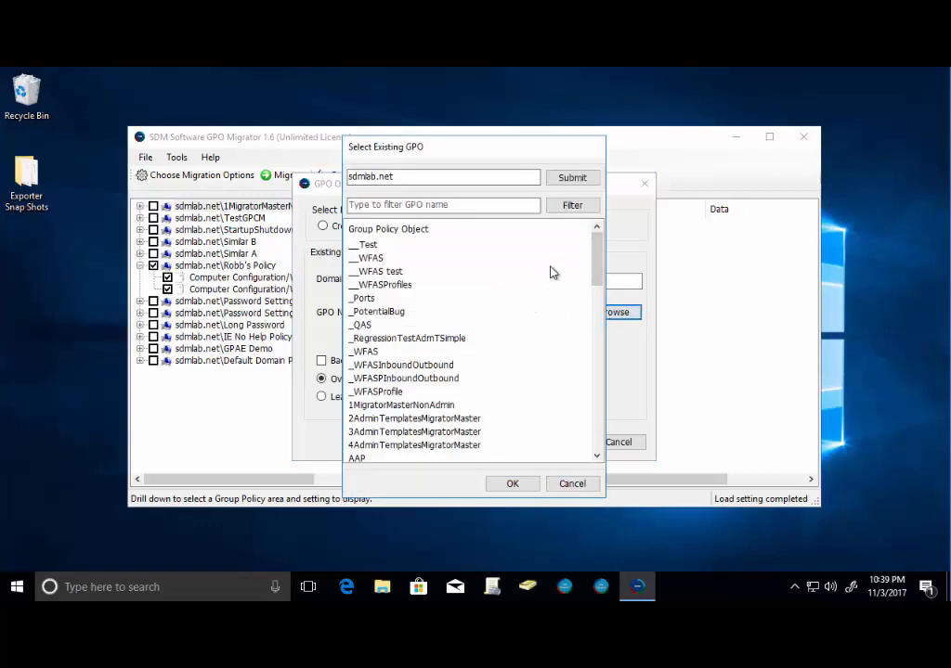
{"action": "scroll", "scroll_direction": "down", "scroll_amount": 3}
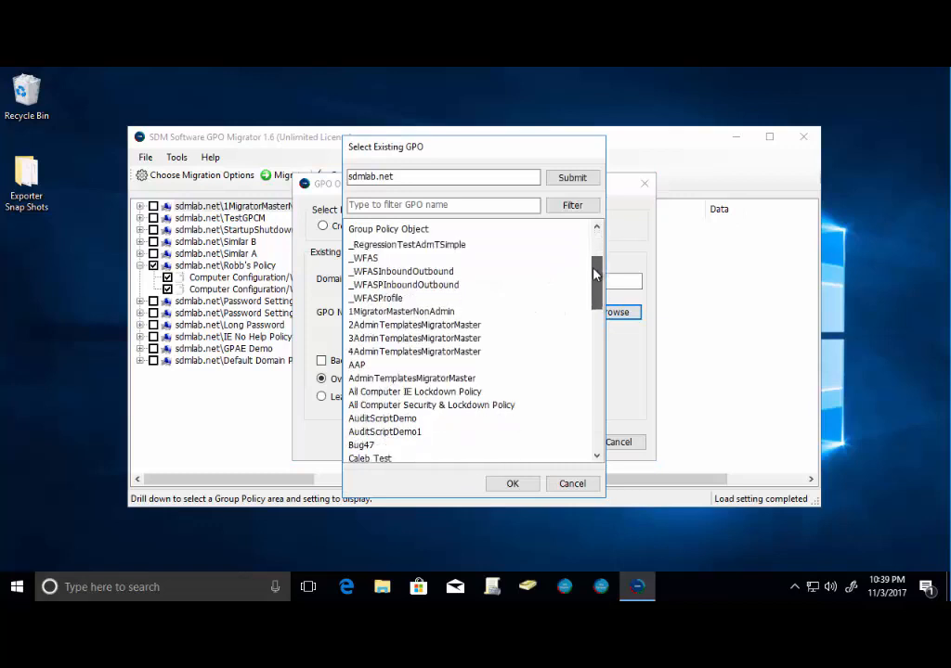
{"action": "scroll", "scroll_direction": "down", "scroll_amount": 3}
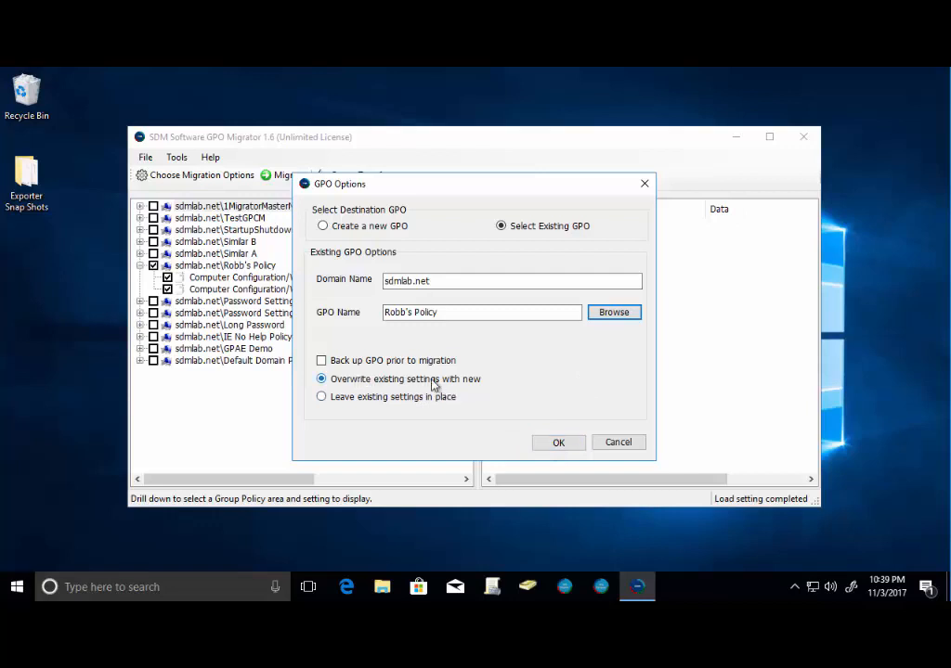
{"action": "left_click", "coordinate": [557, 442]}
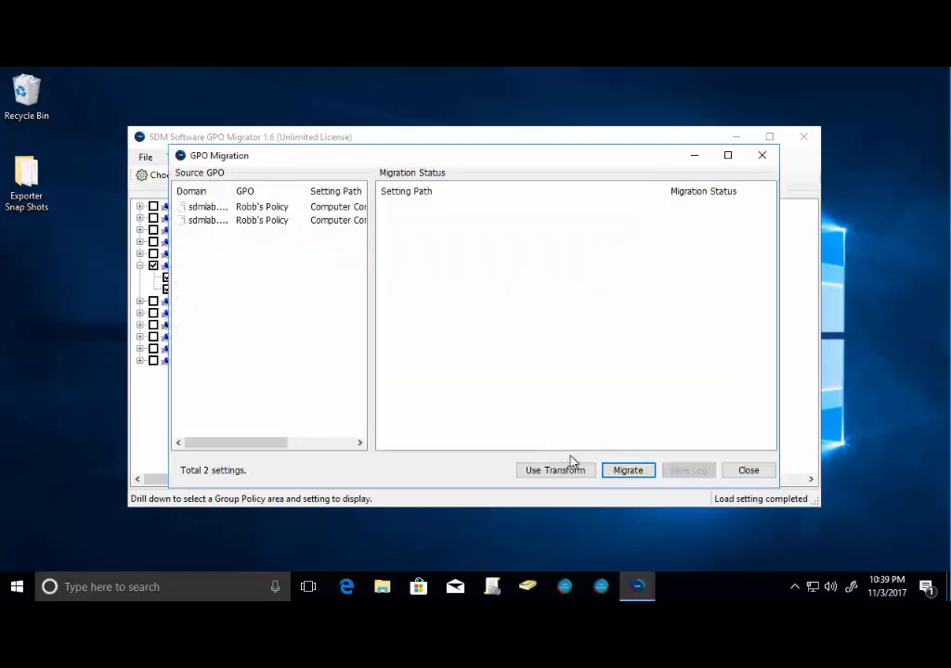
Step: Run the migration of both settings, acknowledge the summary and close the results window
{"action": "left_click", "coordinate": [627, 470]}
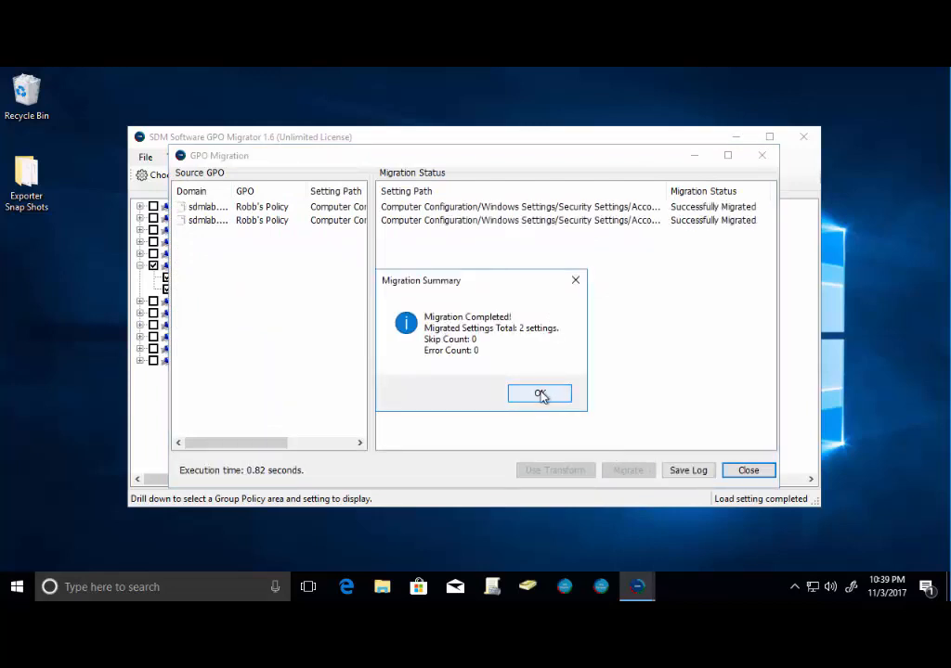
{"action": "left_click", "coordinate": [538, 393]}
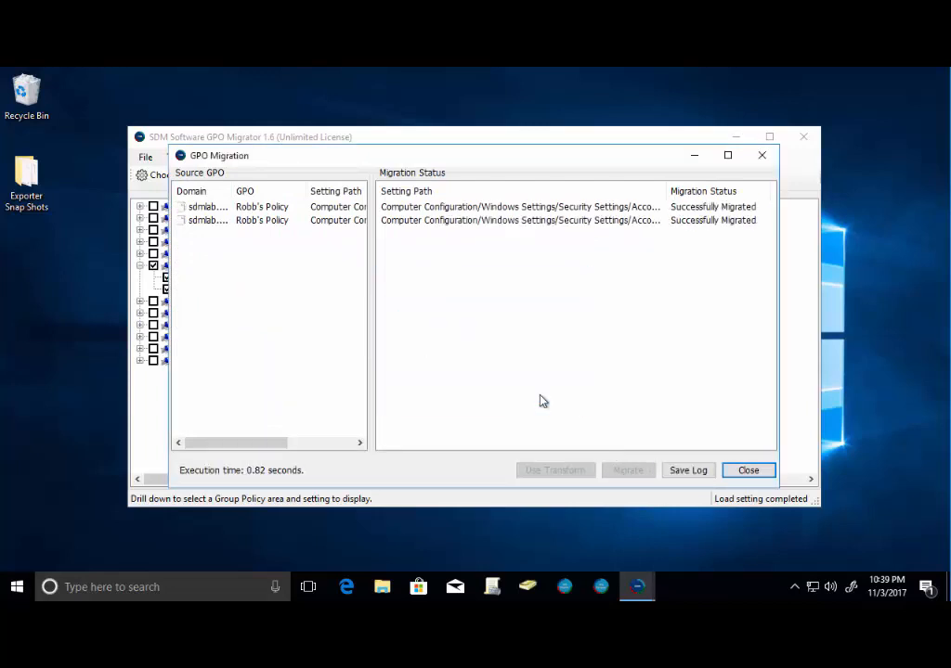
{"action": "mouse_move", "coordinate": [650, 435]}
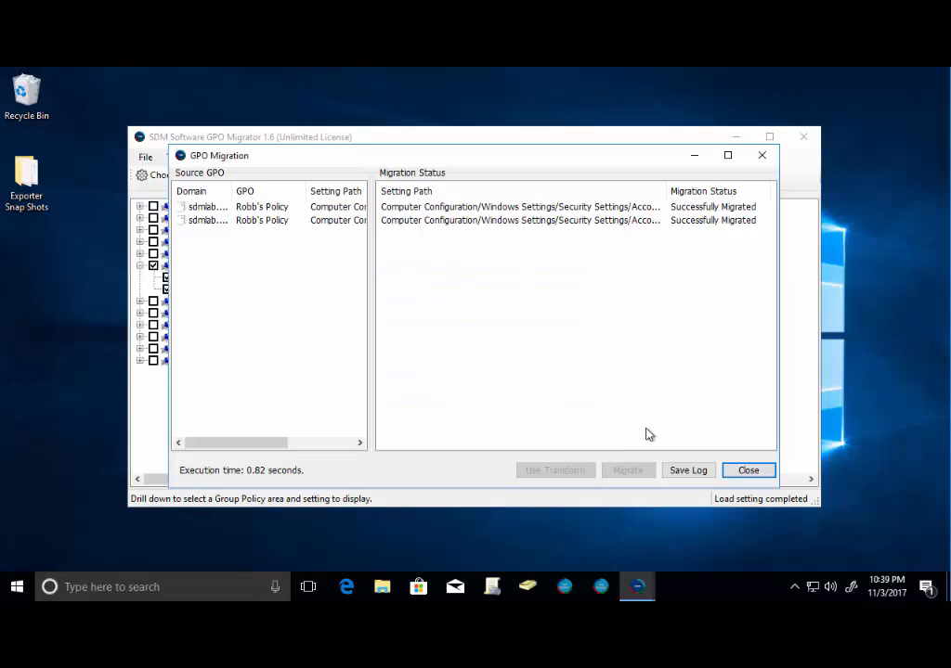
{"action": "left_click", "coordinate": [748, 469]}
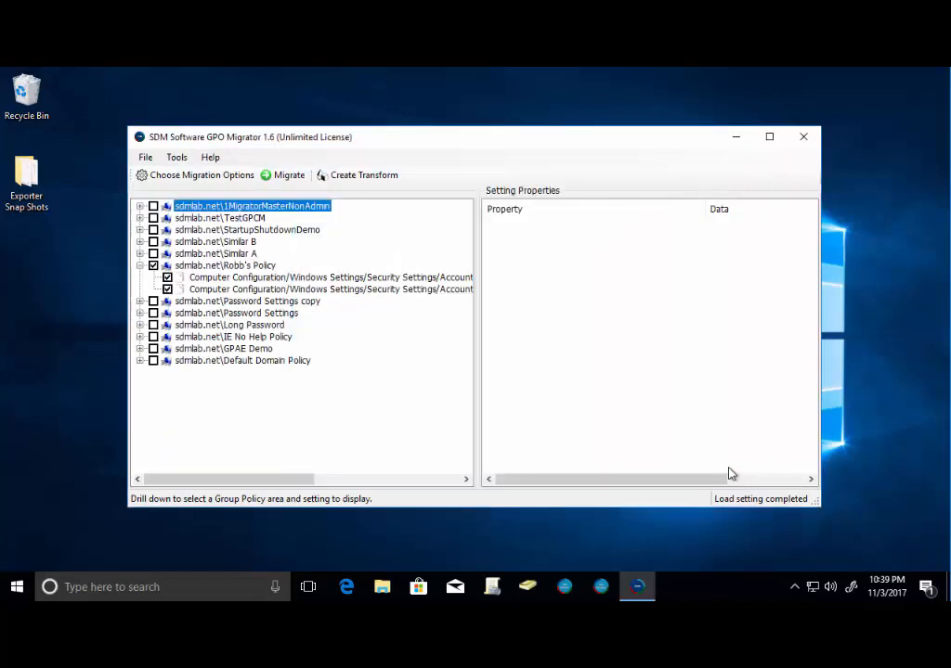
{"action": "mouse_move", "coordinate": [594, 401]}
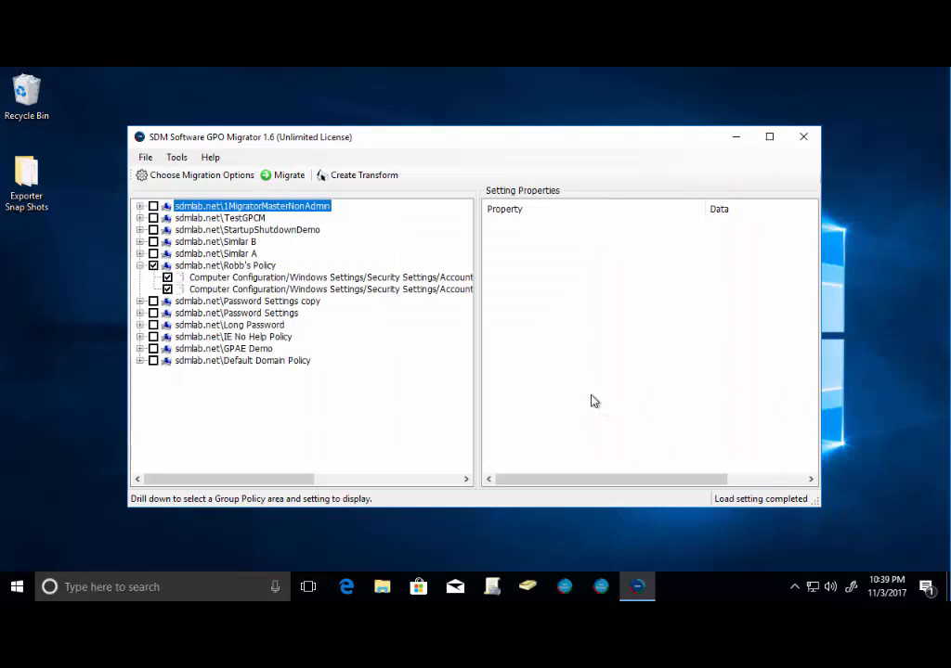